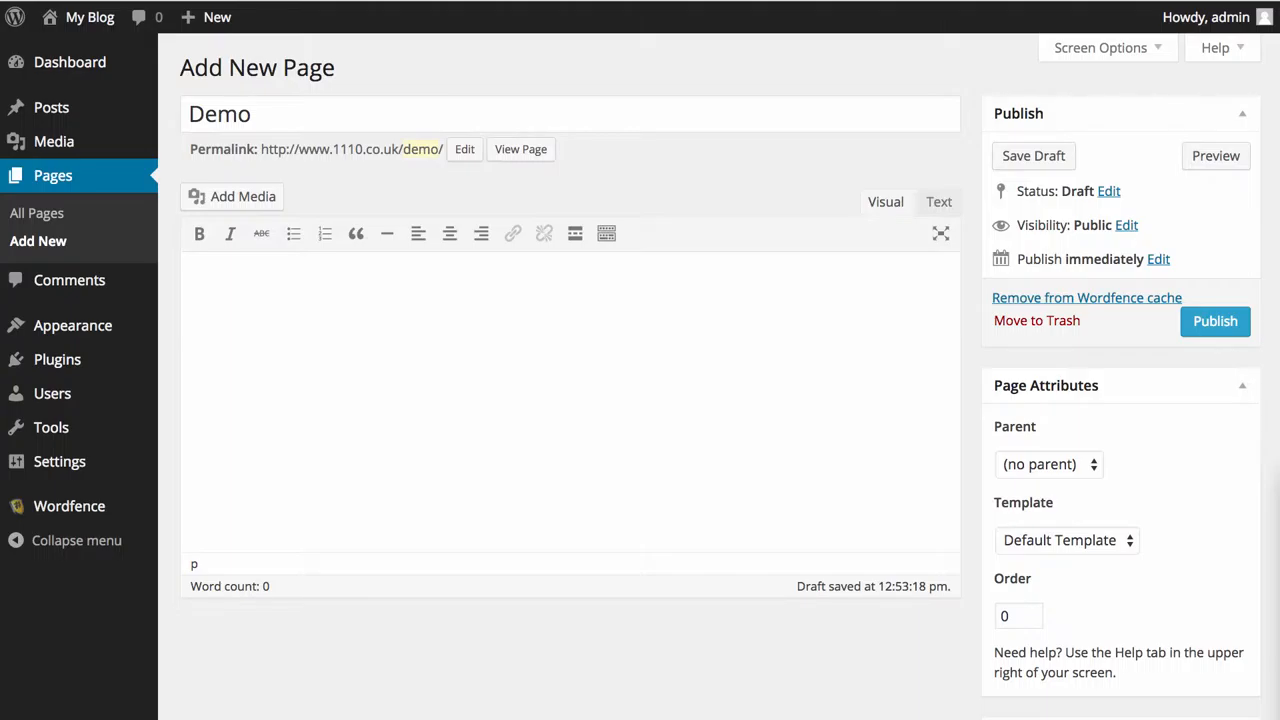
{"action": "mouse_move", "coordinate": [495, 348]}
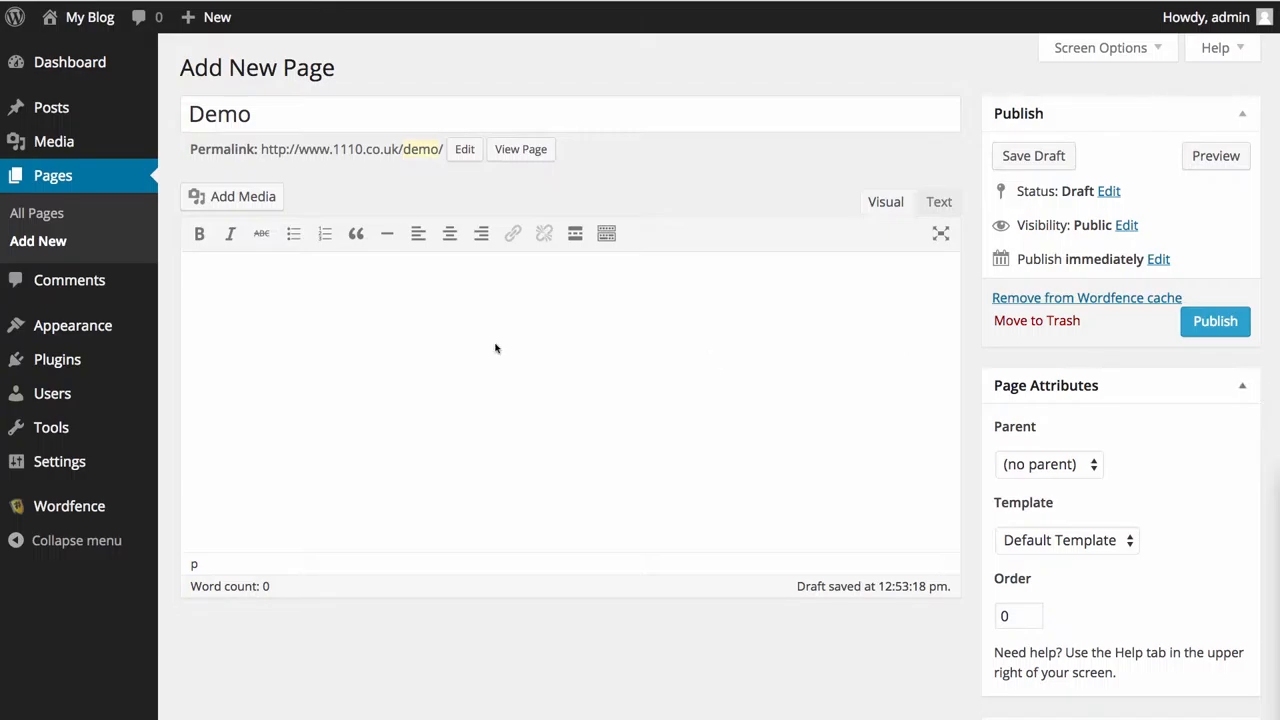
Paste the copied Lorem ipsum paragraphs into the Demo page body via right-click Paste.
{"action": "right_click", "coordinate": [495, 348]}
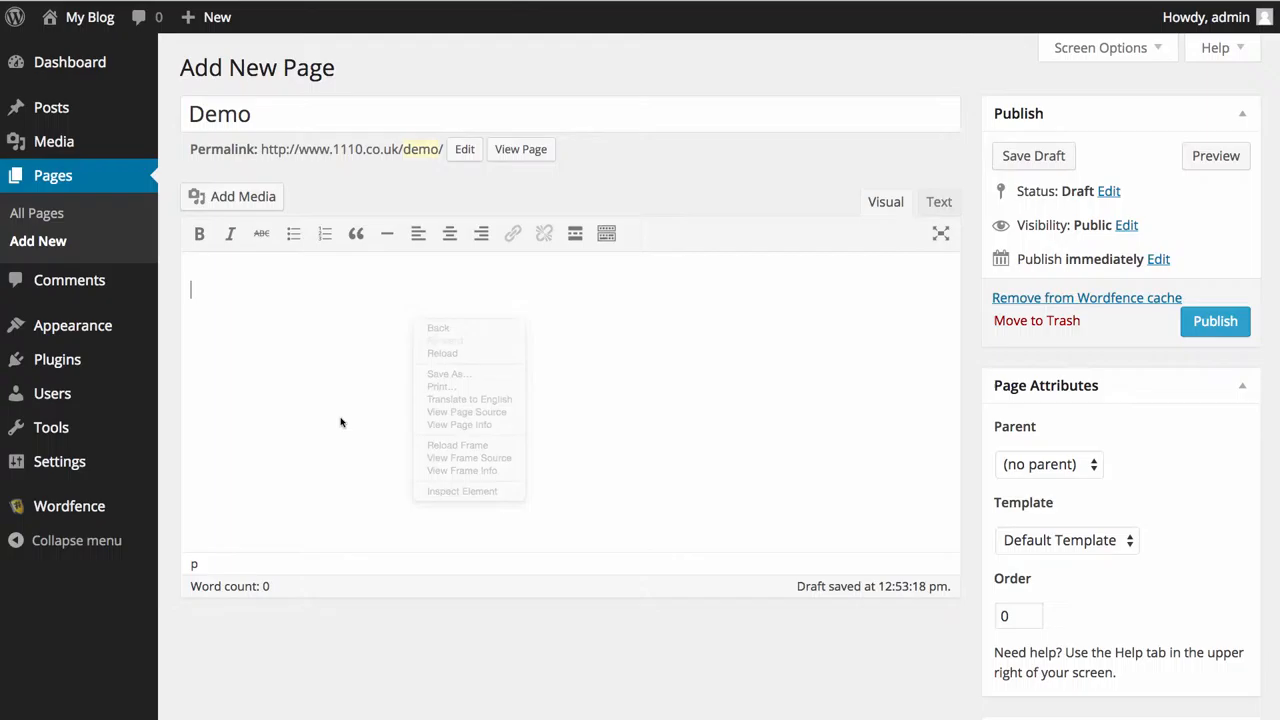
{"action": "left_click", "coordinate": [343, 415]}
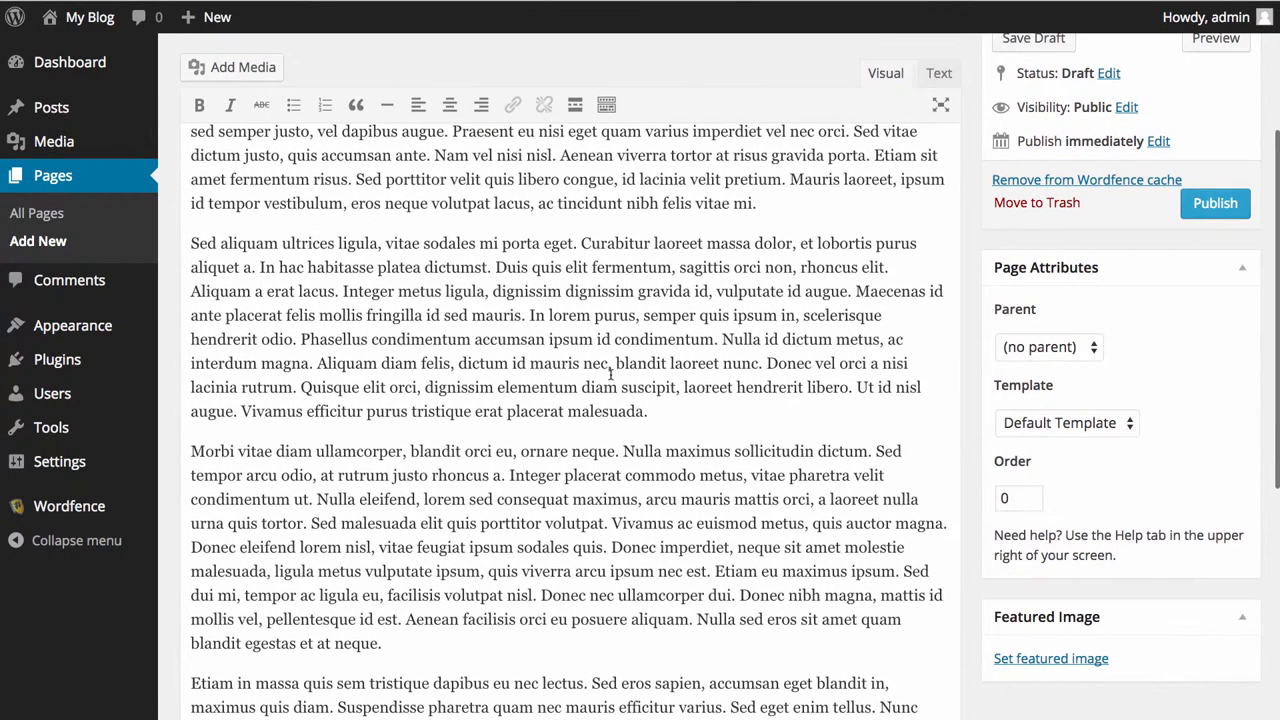
{"action": "scroll", "scroll_direction": "down", "scroll_amount": 3}
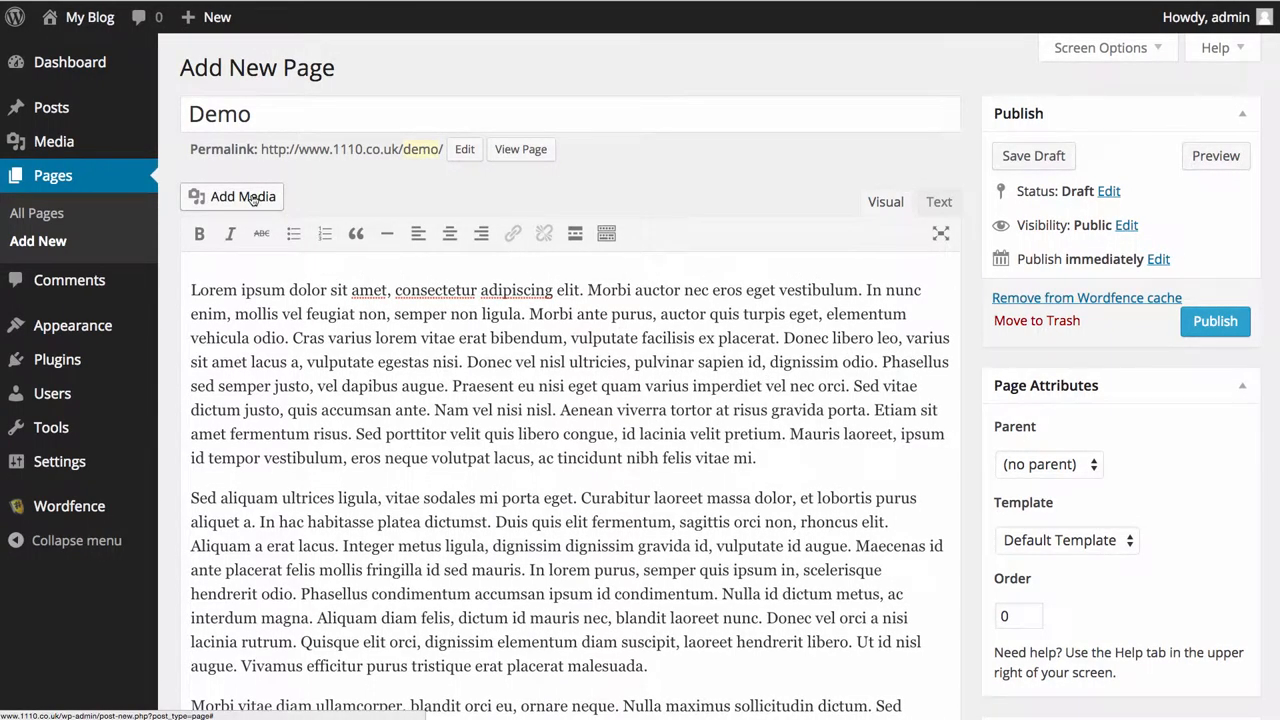
Open Add Media, view Upload Files, then return to the Media Library with coffee1 selected.
{"action": "left_click", "coordinate": [233, 196]}
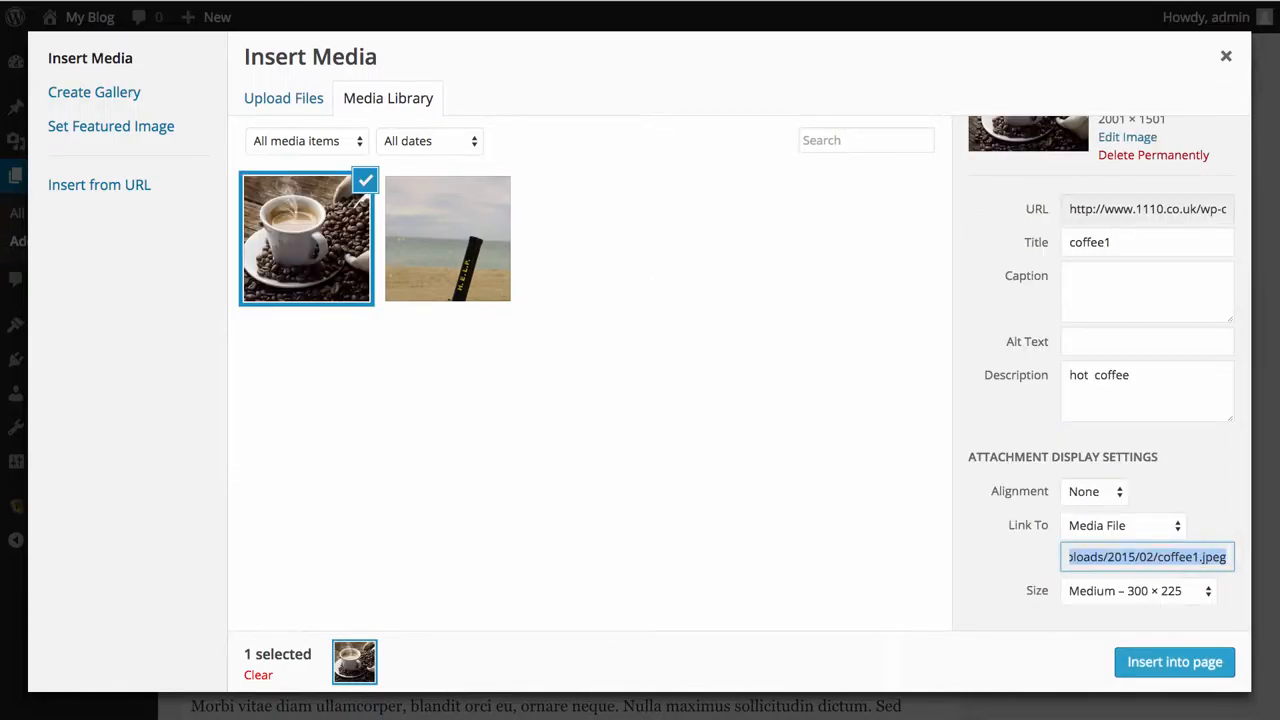
{"action": "left_click", "coordinate": [283, 98]}
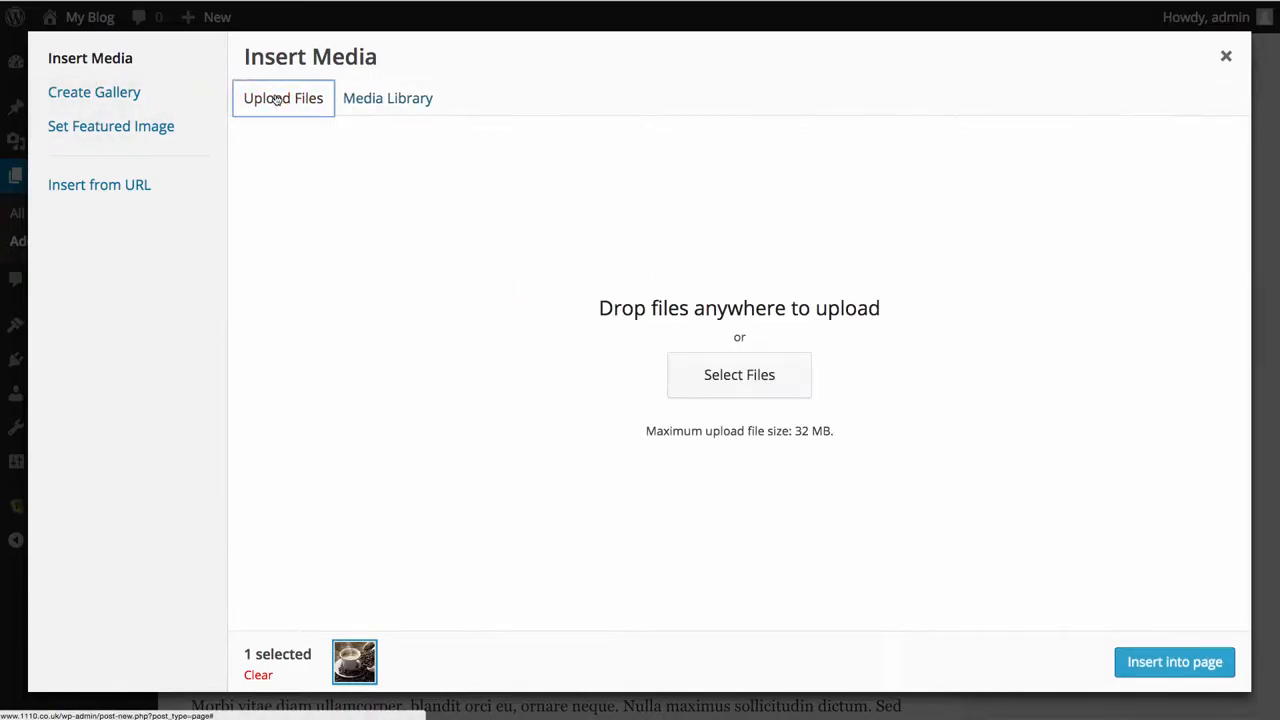
{"action": "left_click", "coordinate": [739, 374]}
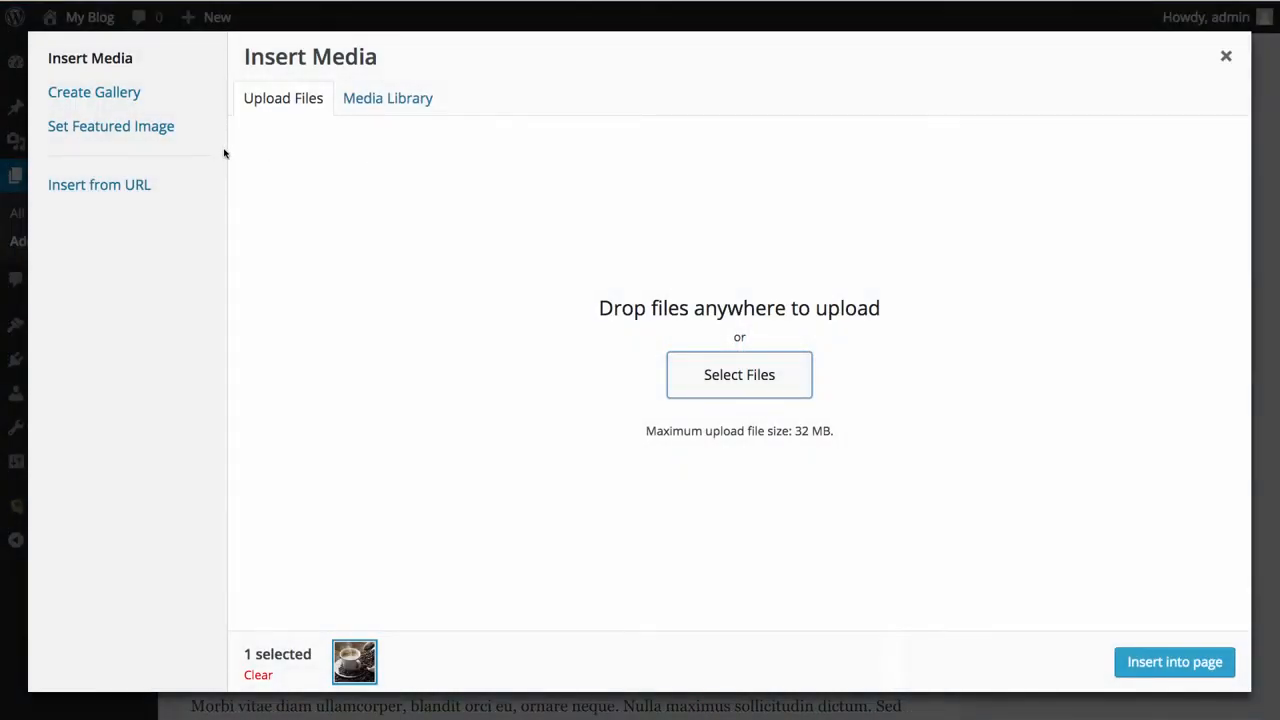
{"action": "left_click", "coordinate": [387, 98]}
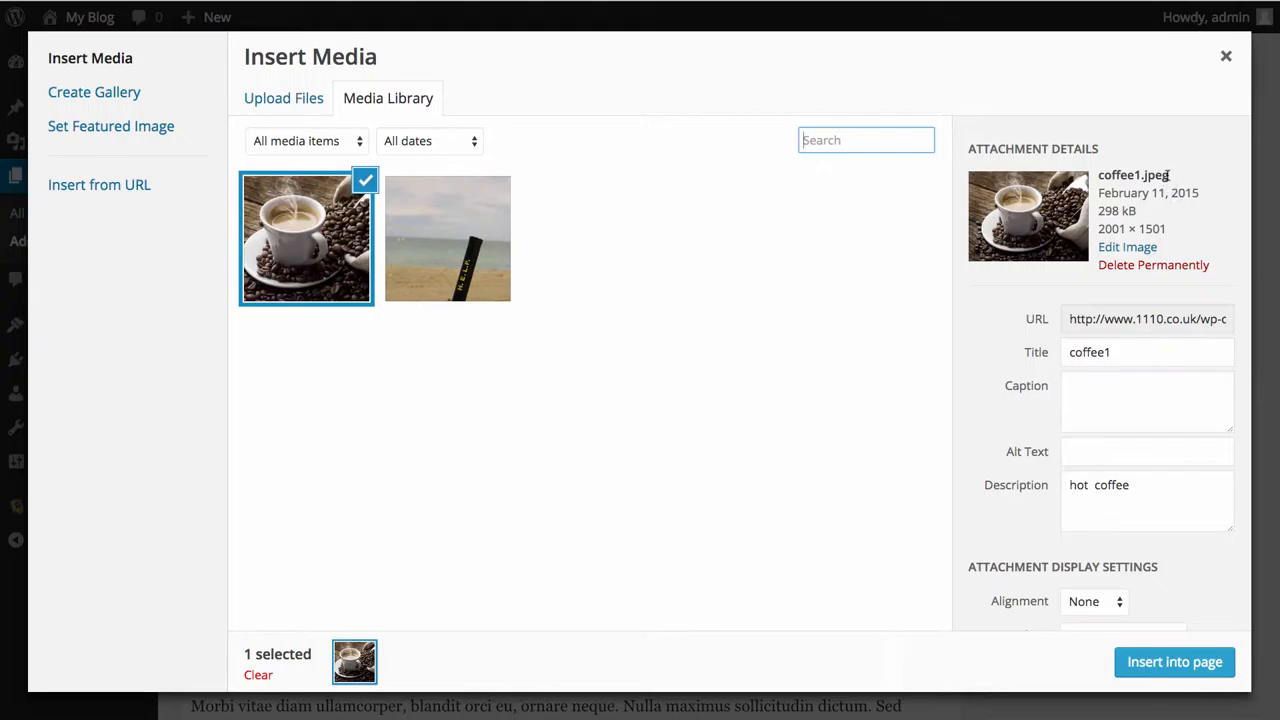
{"action": "scroll", "scroll_direction": "down", "scroll_amount": 3}
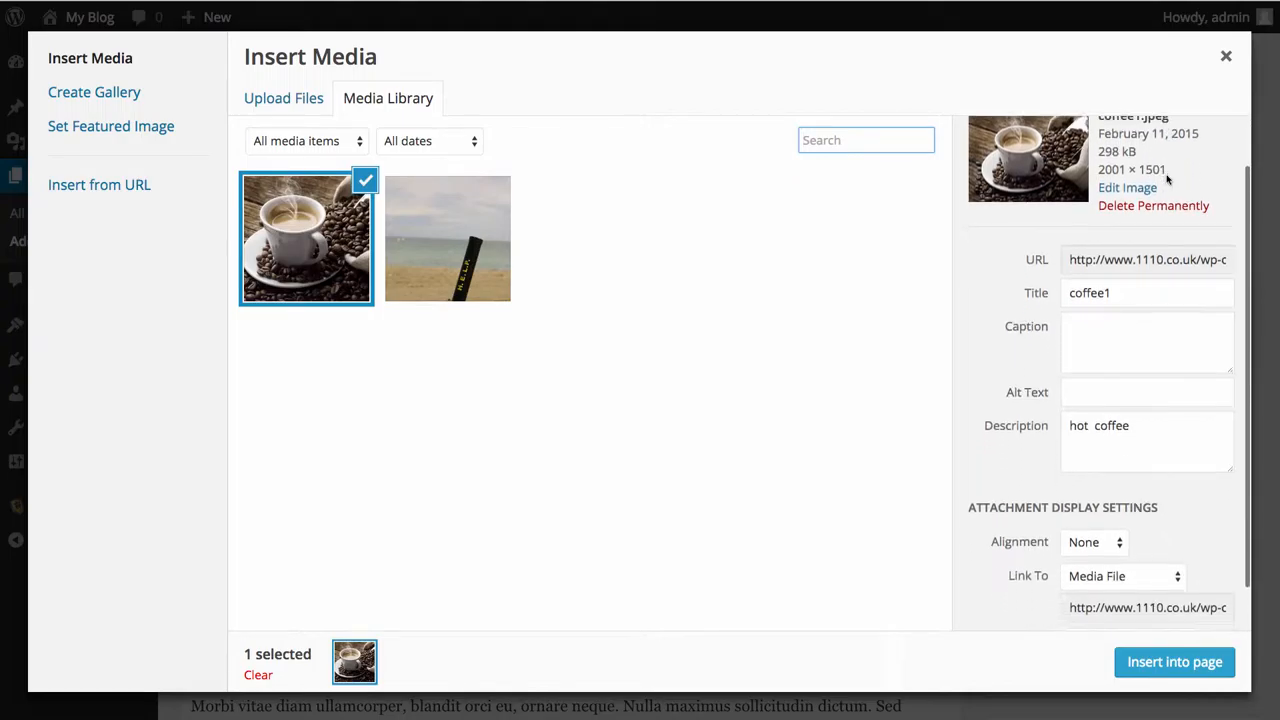
{"action": "scroll", "scroll_direction": "down", "scroll_amount": 3}
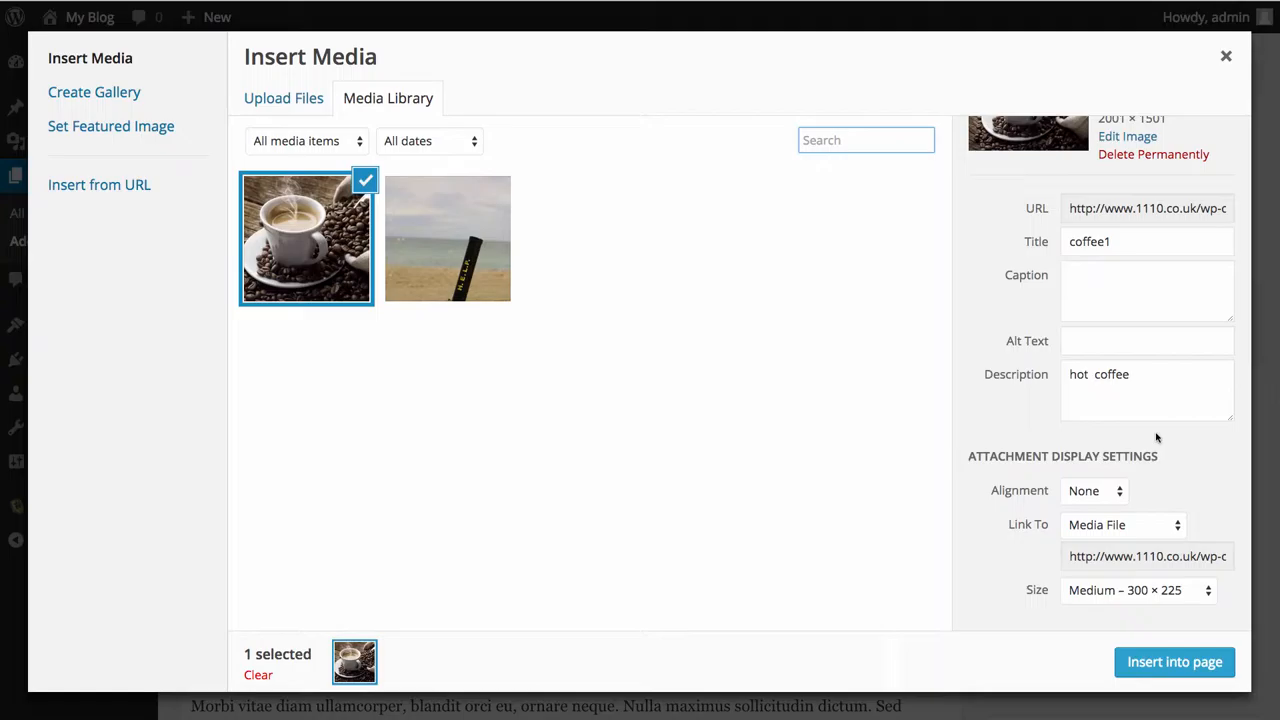
{"action": "mouse_move", "coordinate": [1167, 583]}
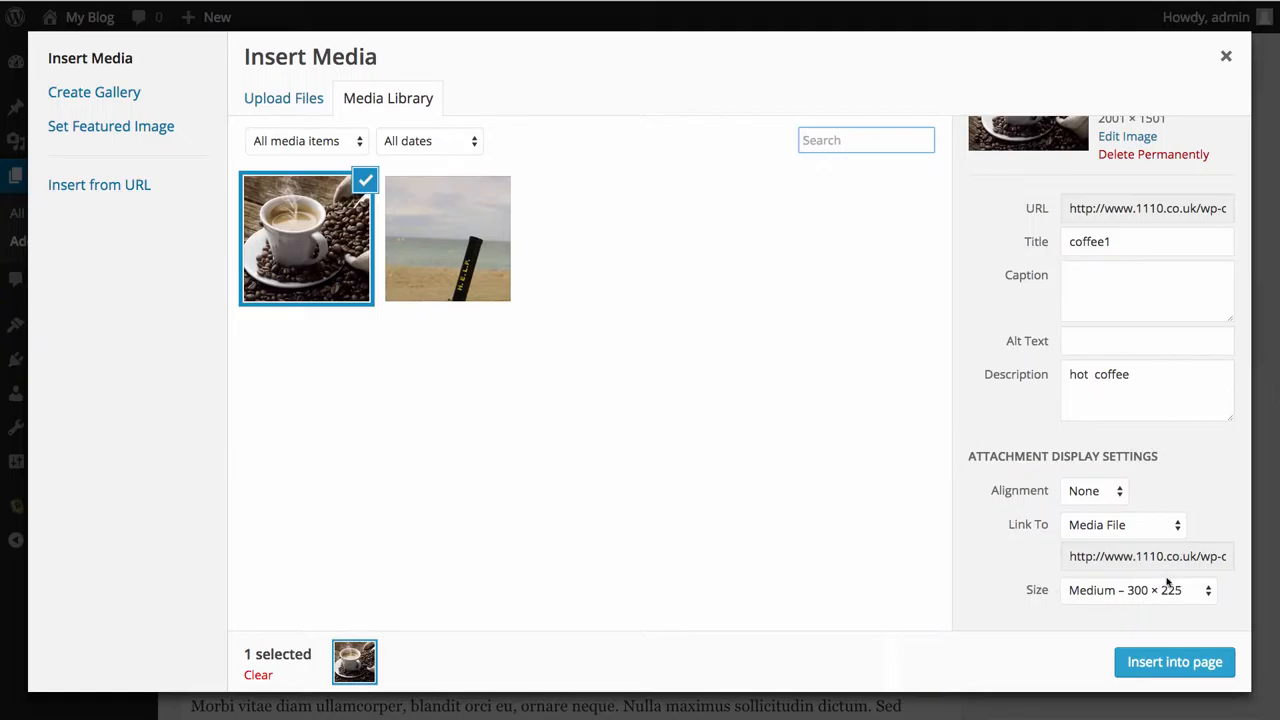
{"action": "mouse_move", "coordinate": [1015, 458]}
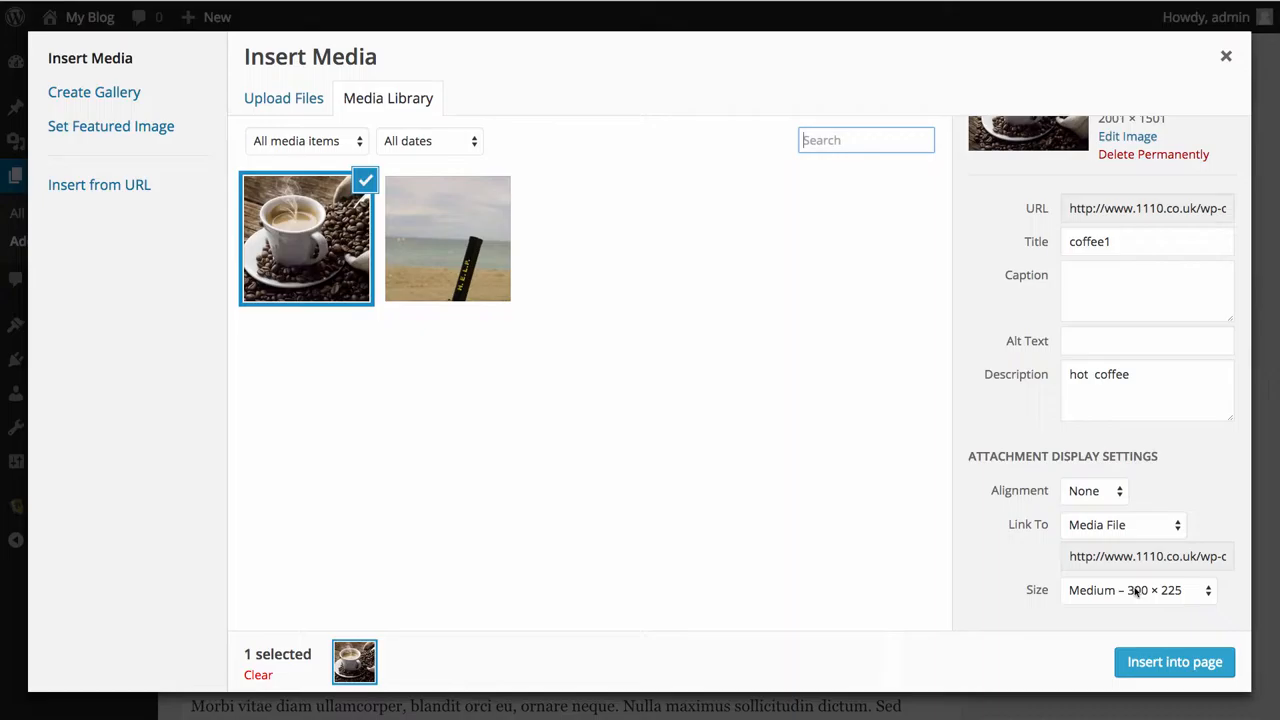
{"action": "left_click", "coordinate": [1138, 590]}
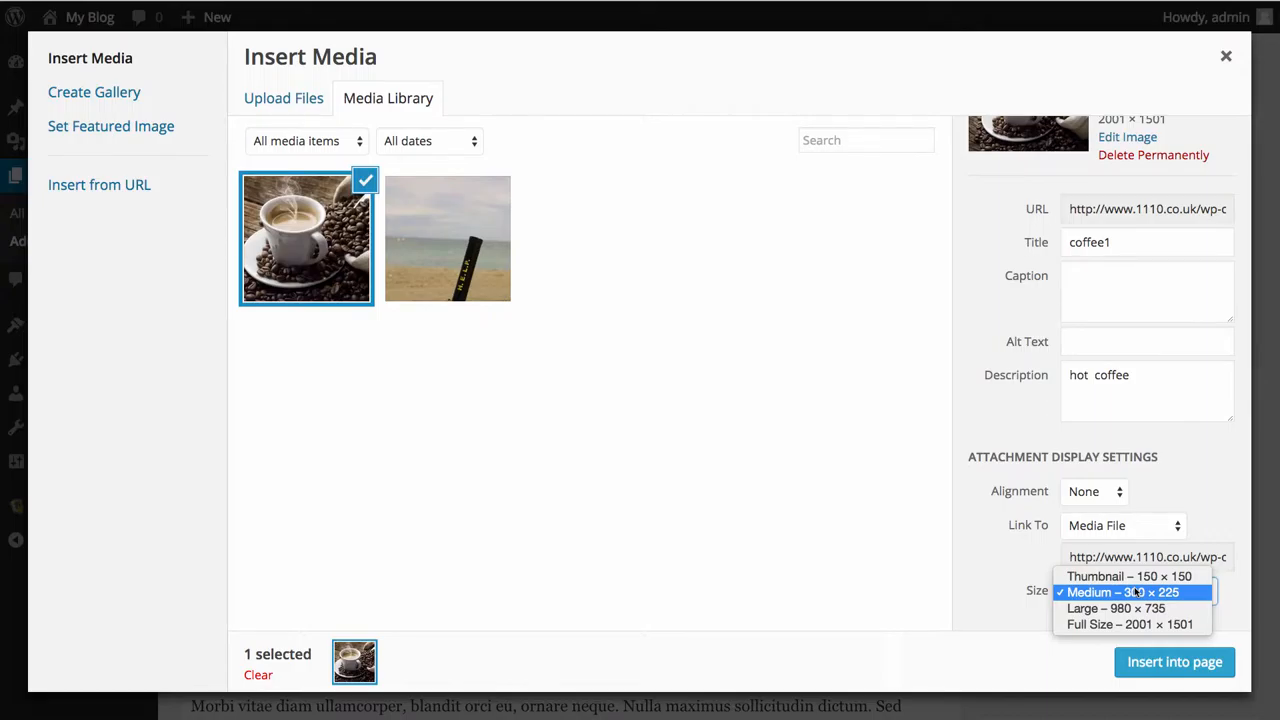
{"action": "mouse_move", "coordinate": [1157, 592]}
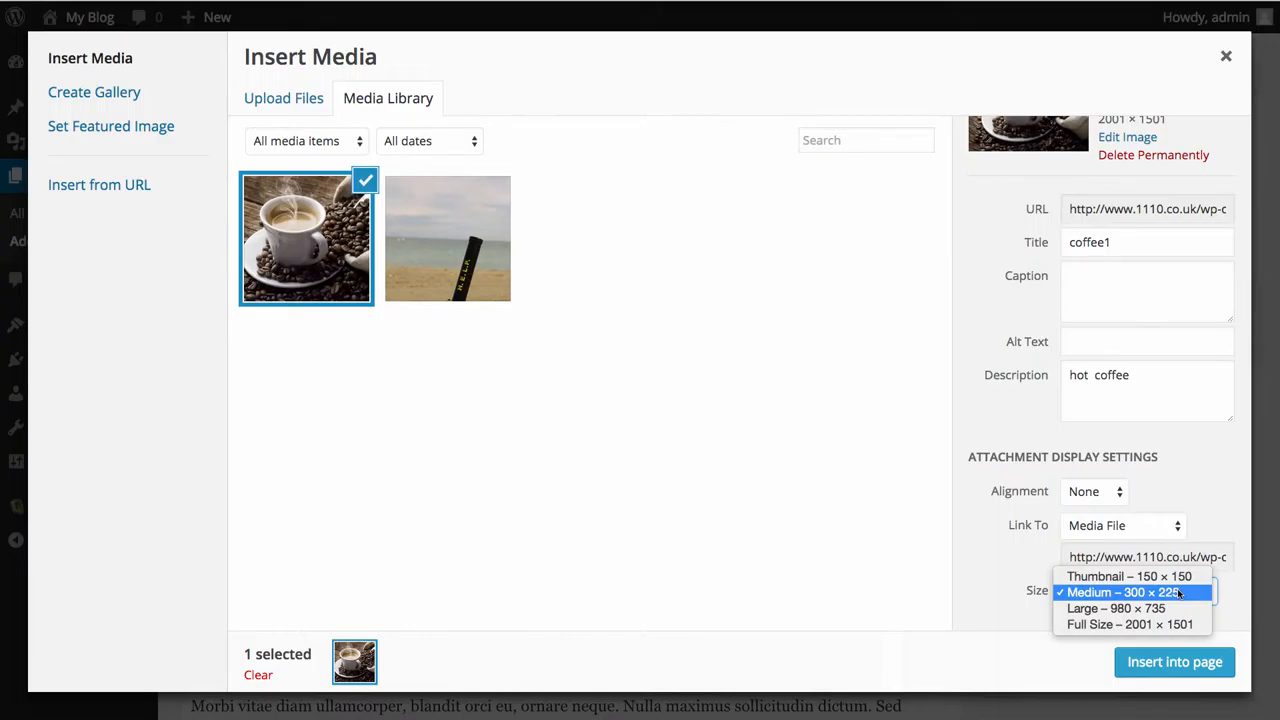
Keep coffee1 at Medium 300×225 size and first set its link to None.
{"action": "left_click", "coordinate": [1131, 592]}
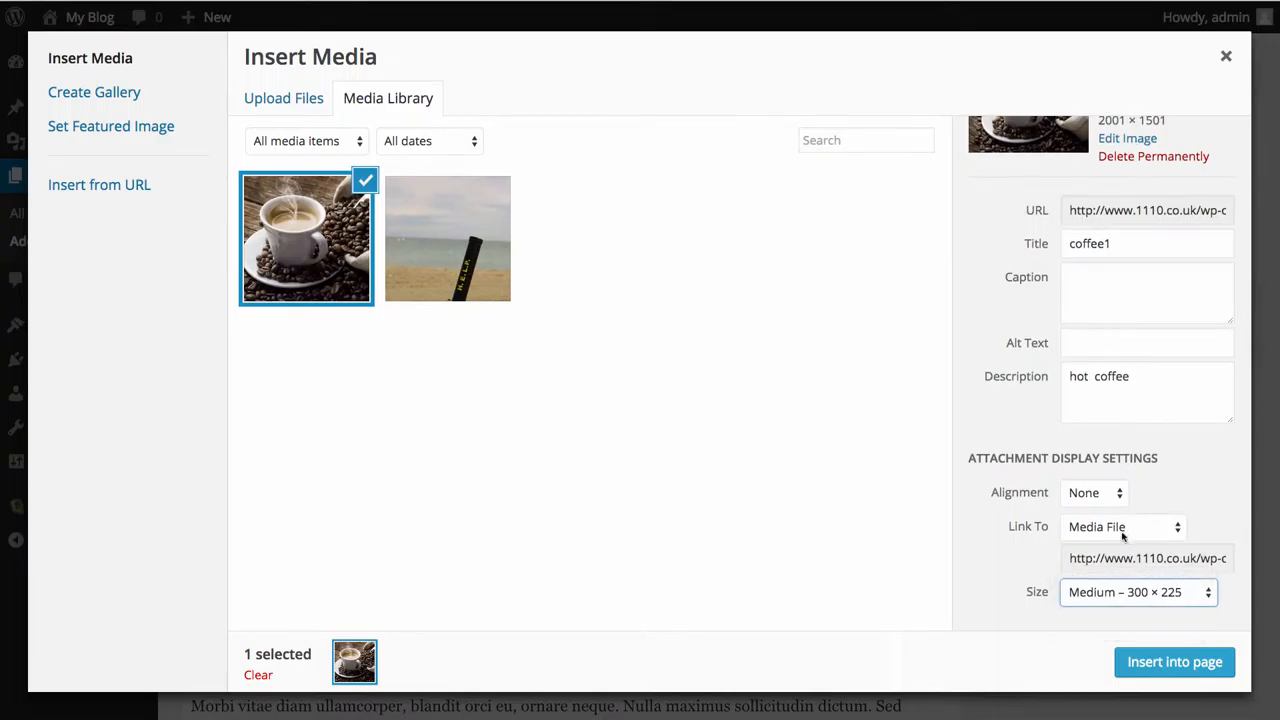
{"action": "left_click", "coordinate": [1122, 526]}
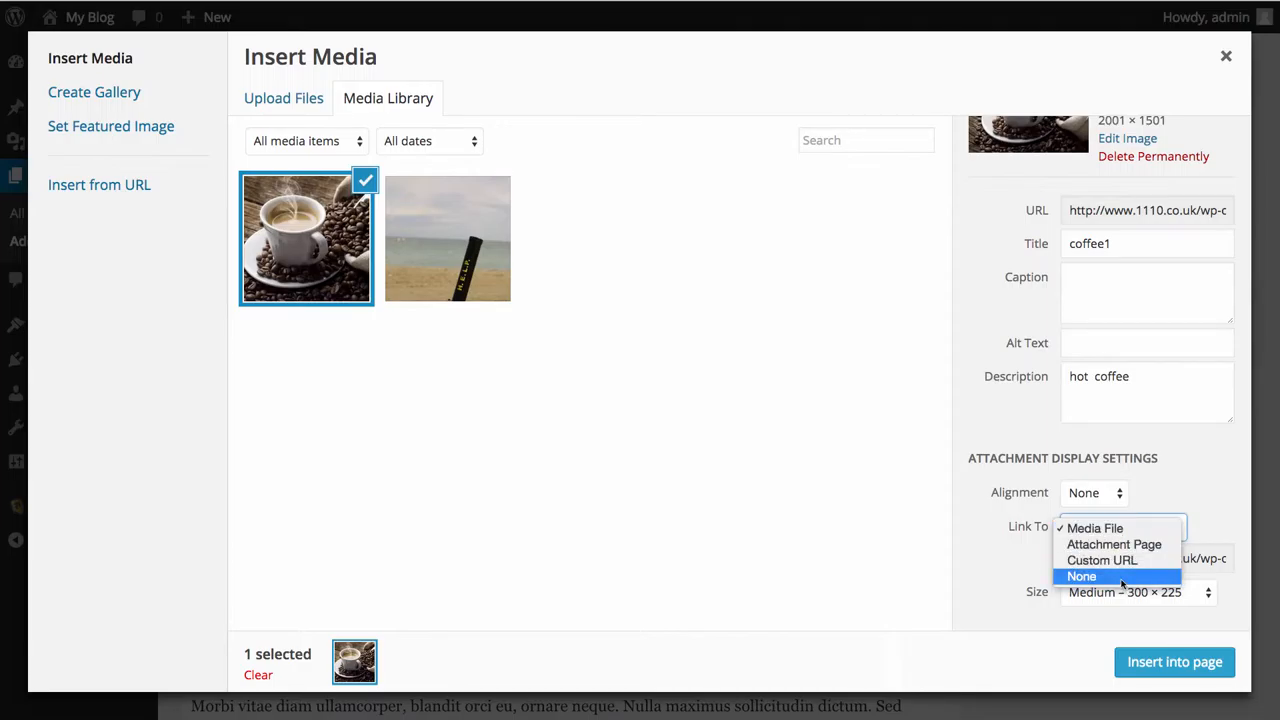
{"action": "left_click", "coordinate": [1081, 576]}
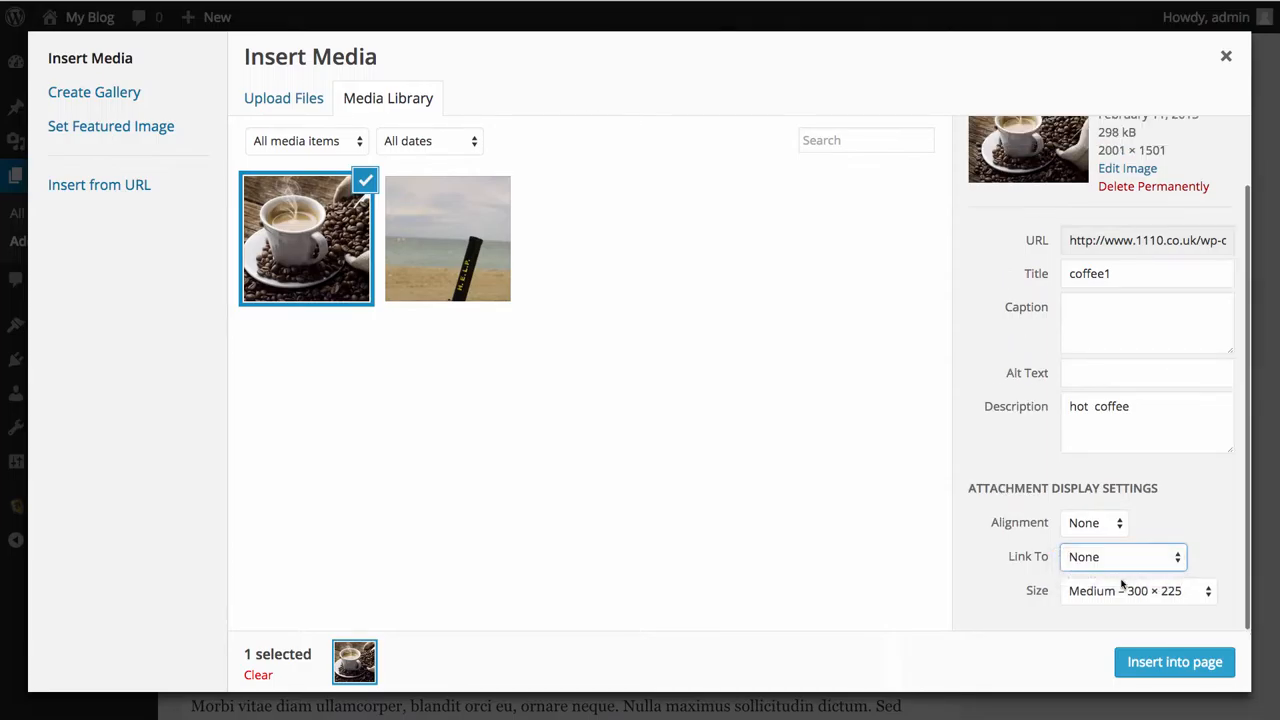
{"action": "left_click", "coordinate": [1122, 557]}
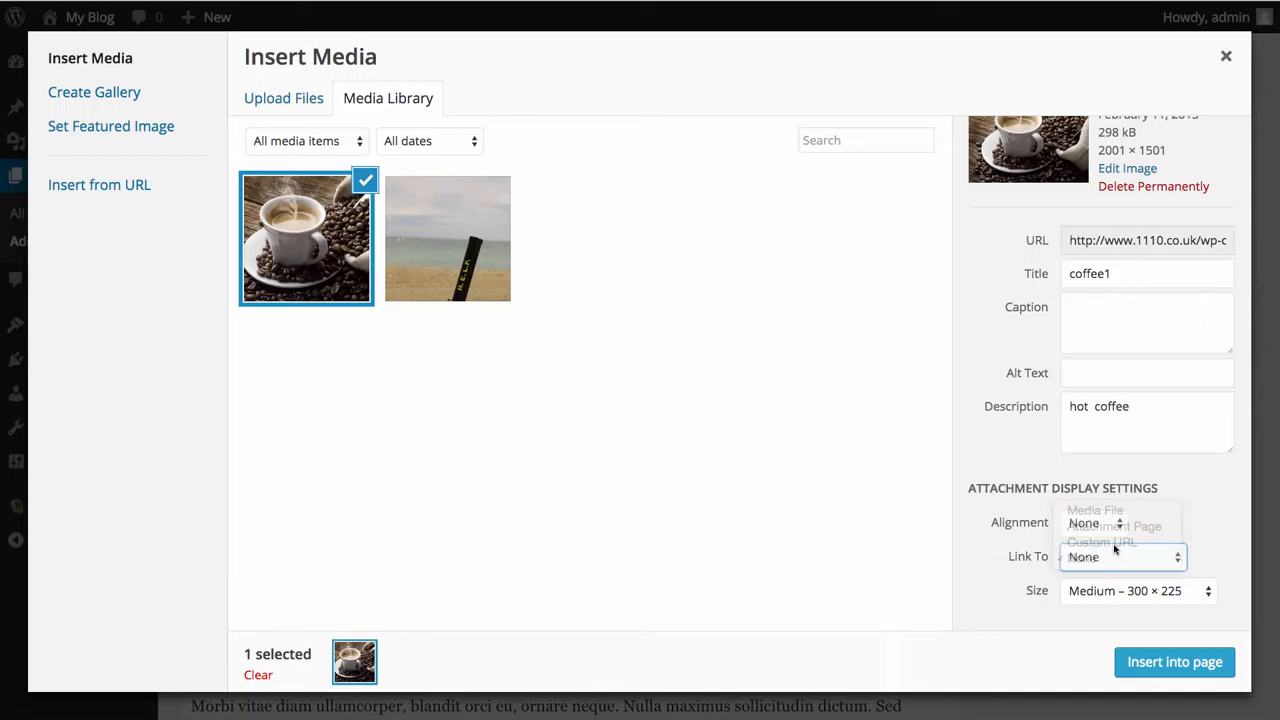
Try Custom URL and Attachment Page links, then set the link back to None.
{"action": "left_click", "coordinate": [1101, 541]}
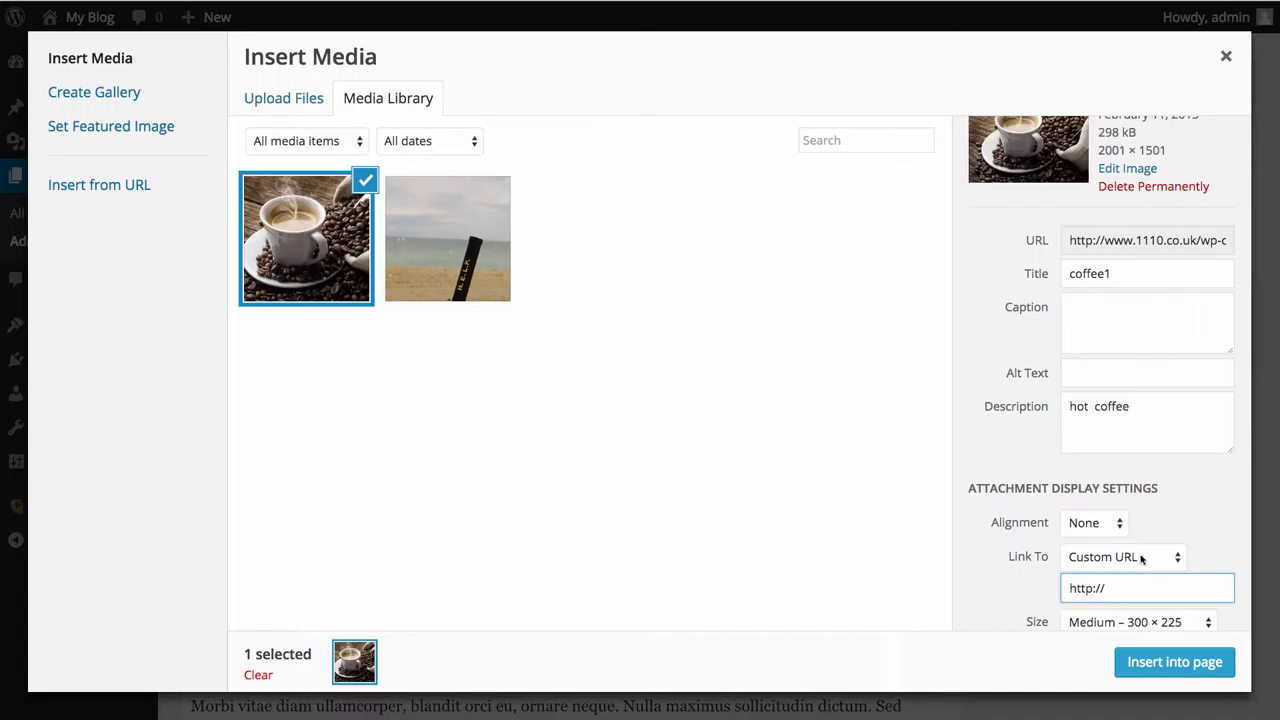
{"action": "mouse_move", "coordinate": [1157, 567]}
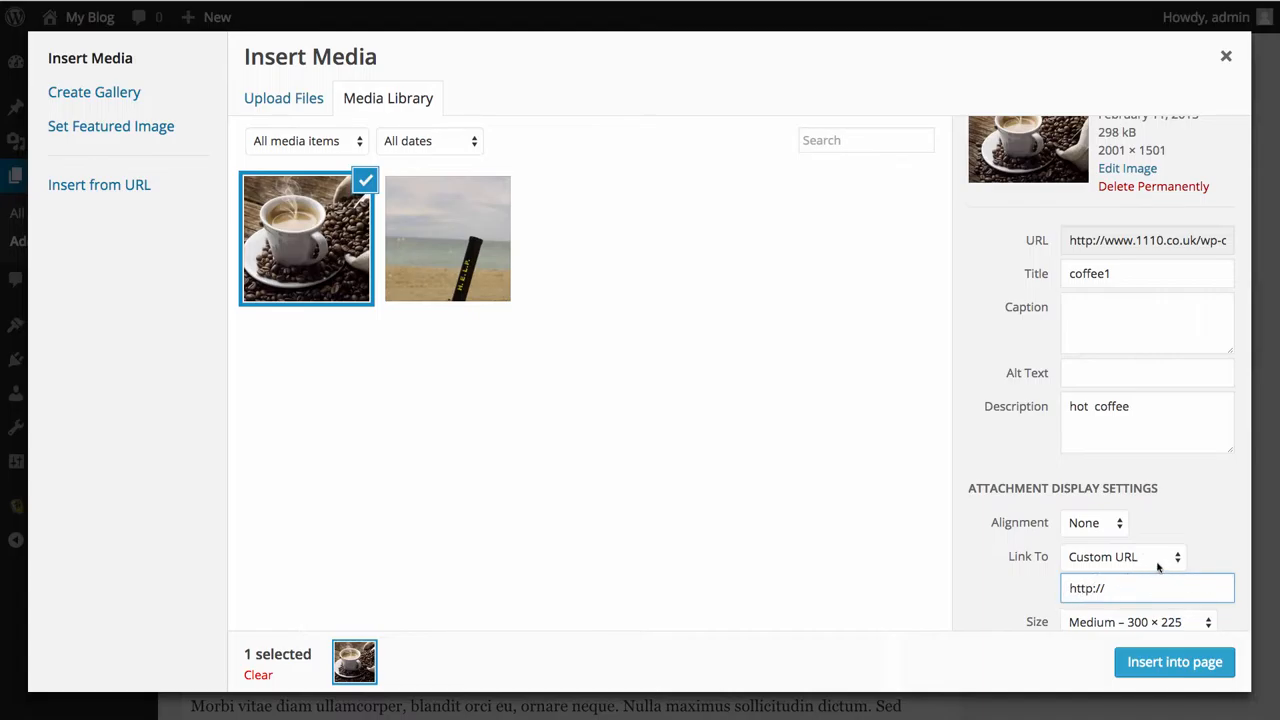
{"action": "left_click", "coordinate": [1122, 557]}
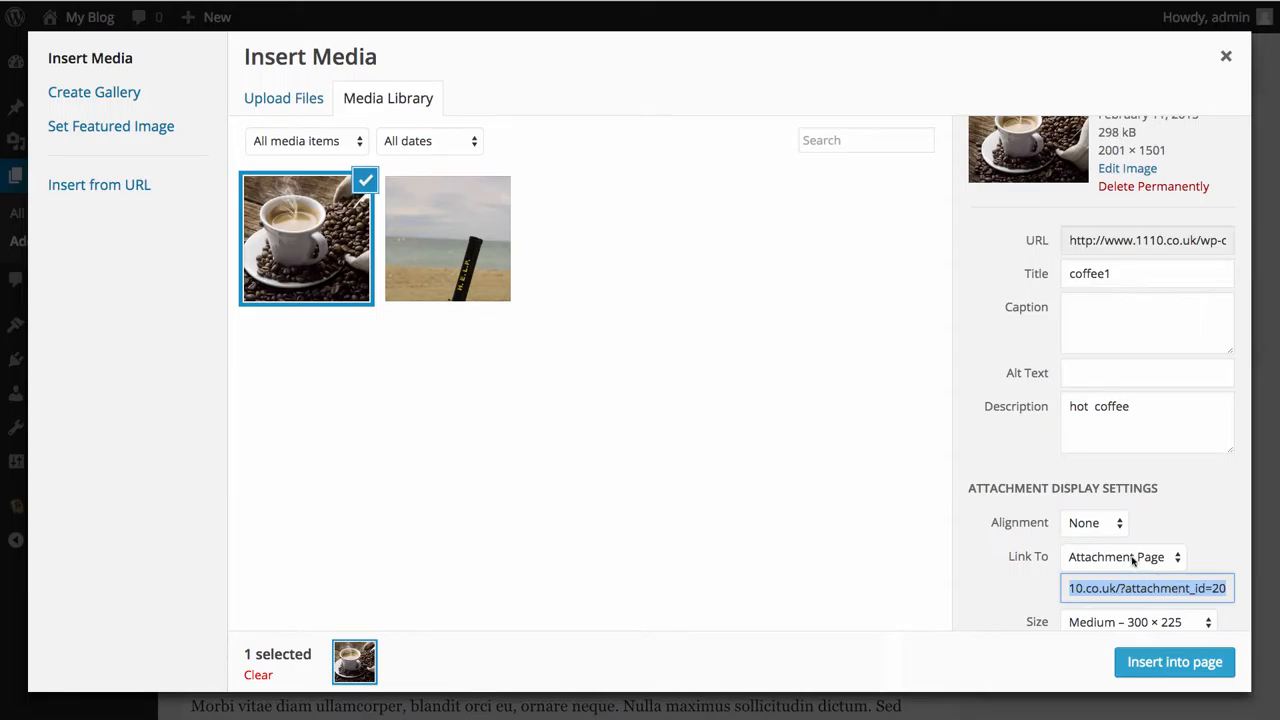
{"action": "left_click", "coordinate": [1122, 557]}
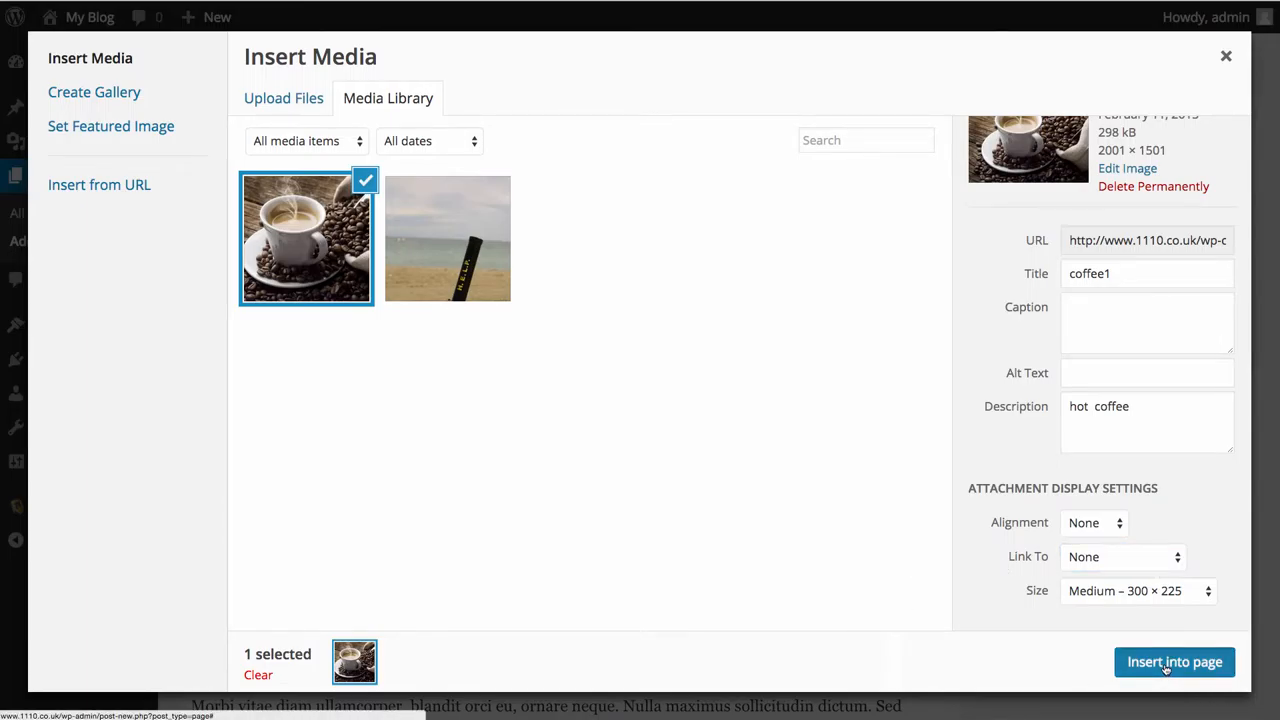
{"action": "left_click", "coordinate": [1174, 661]}
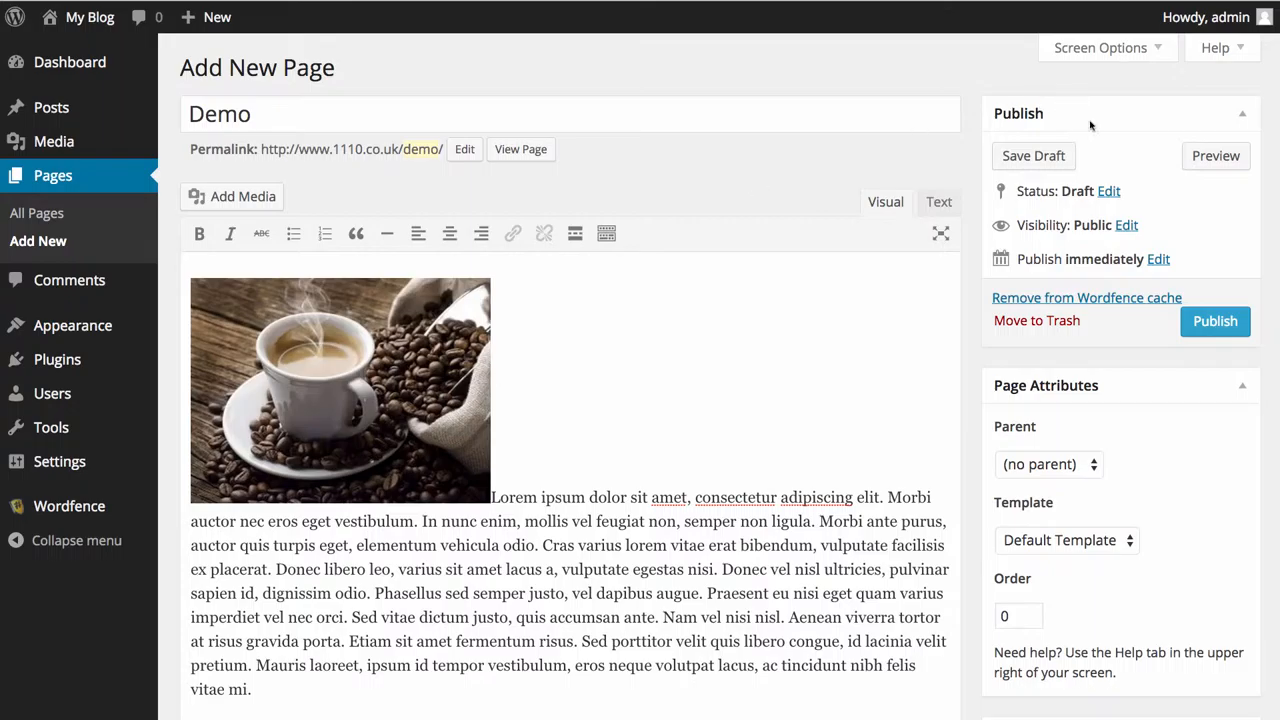
{"action": "left_click", "coordinate": [520, 149]}
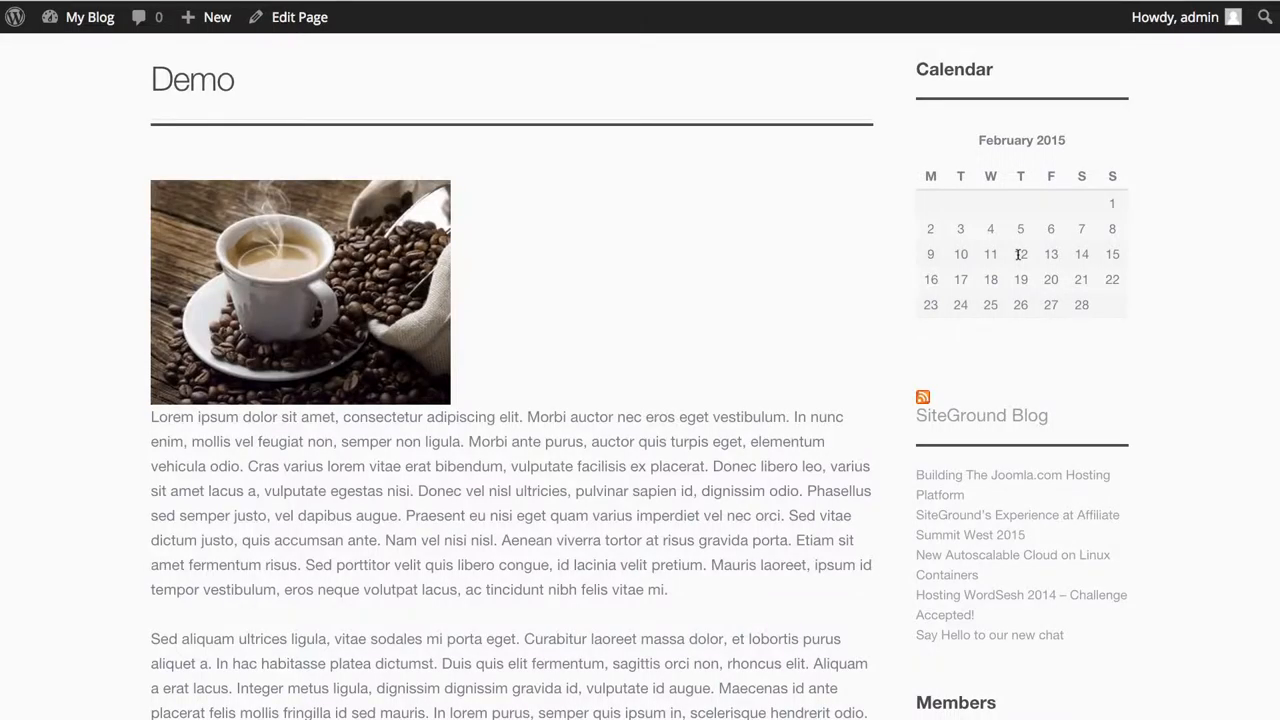
{"action": "scroll", "scroll_direction": "down", "scroll_amount": 3}
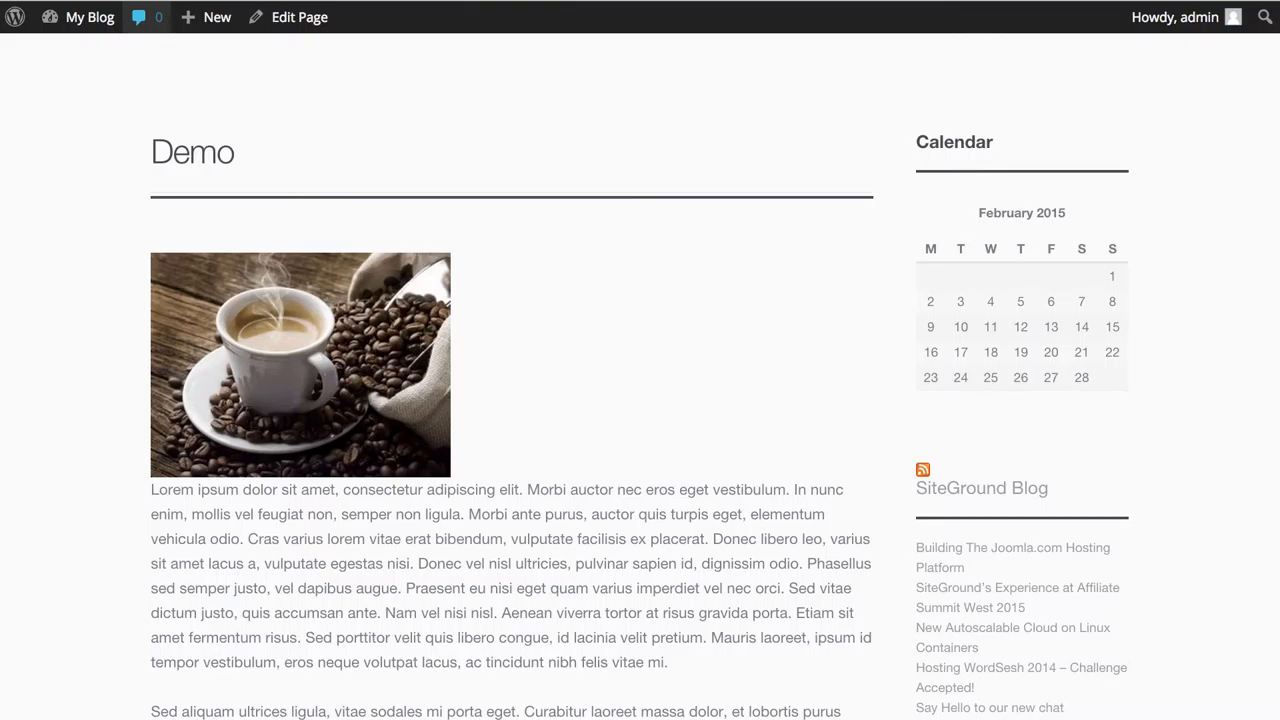
{"action": "left_click", "coordinate": [299, 17]}
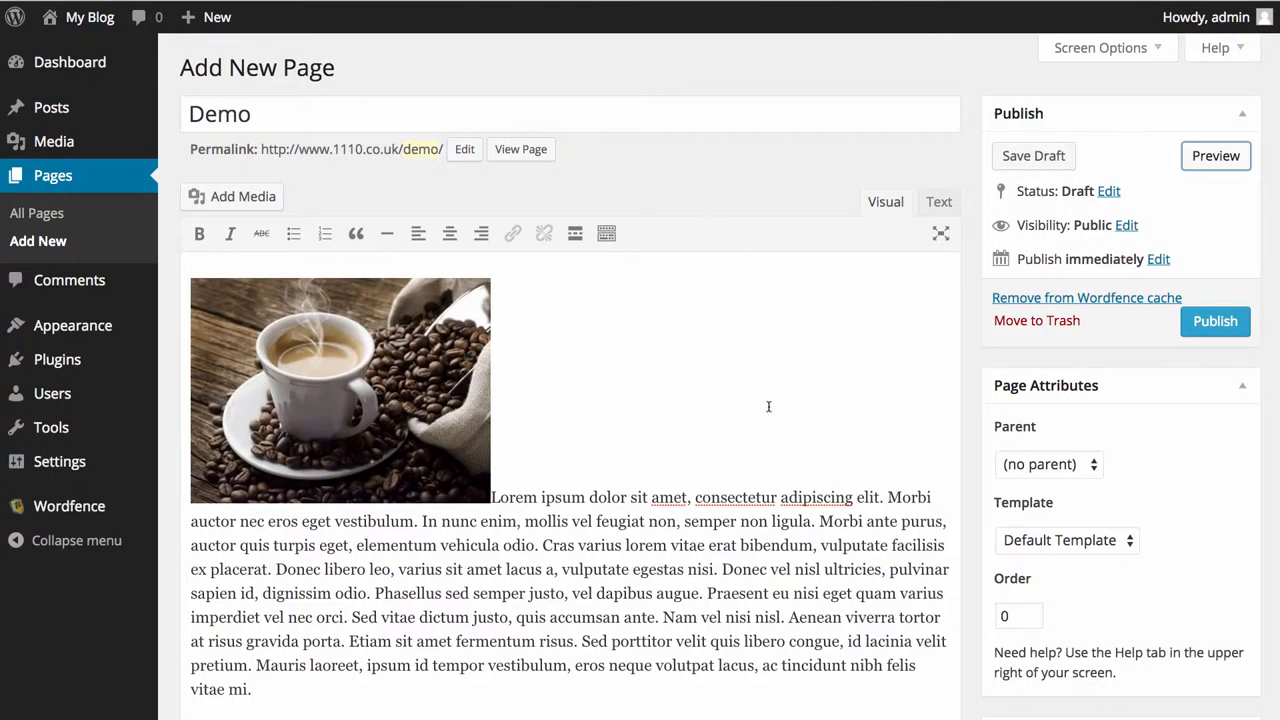
Select the coffee image and open its Image Details with the pencil icon.
{"action": "left_click", "coordinate": [330, 390]}
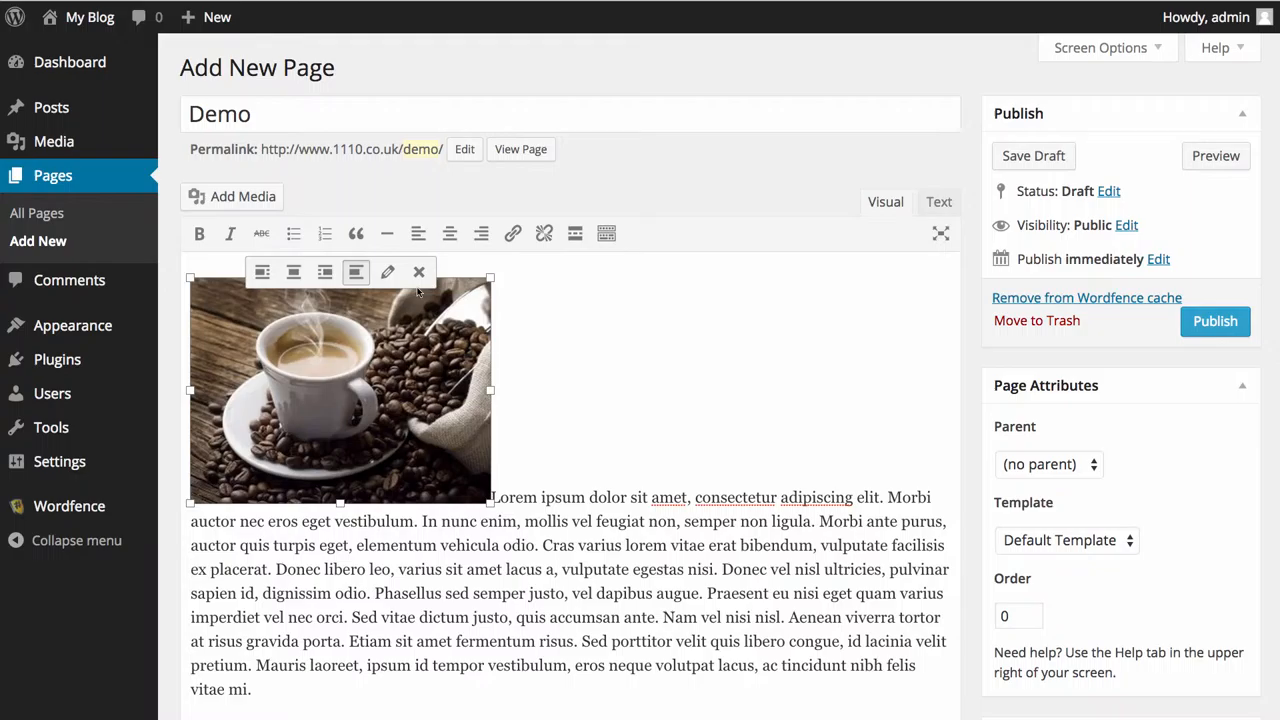
{"action": "mouse_move", "coordinate": [262, 272]}
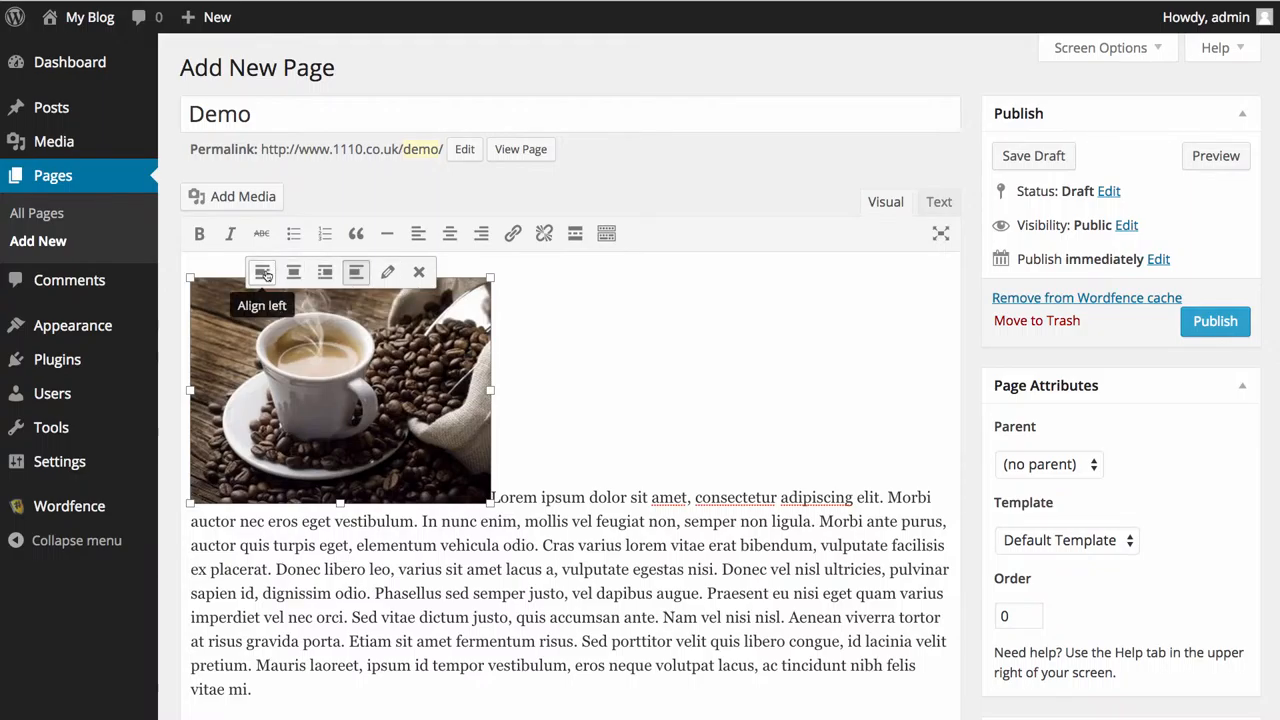
{"action": "mouse_move", "coordinate": [293, 272]}
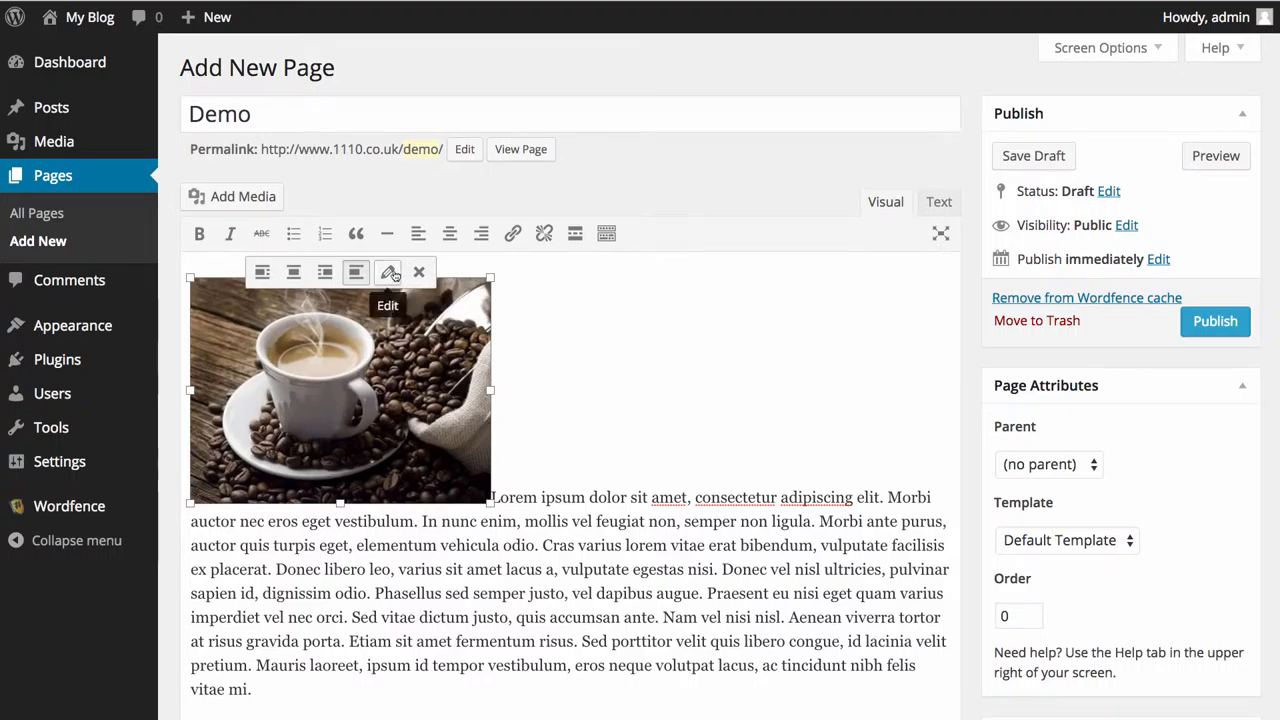
{"action": "left_click", "coordinate": [390, 272]}
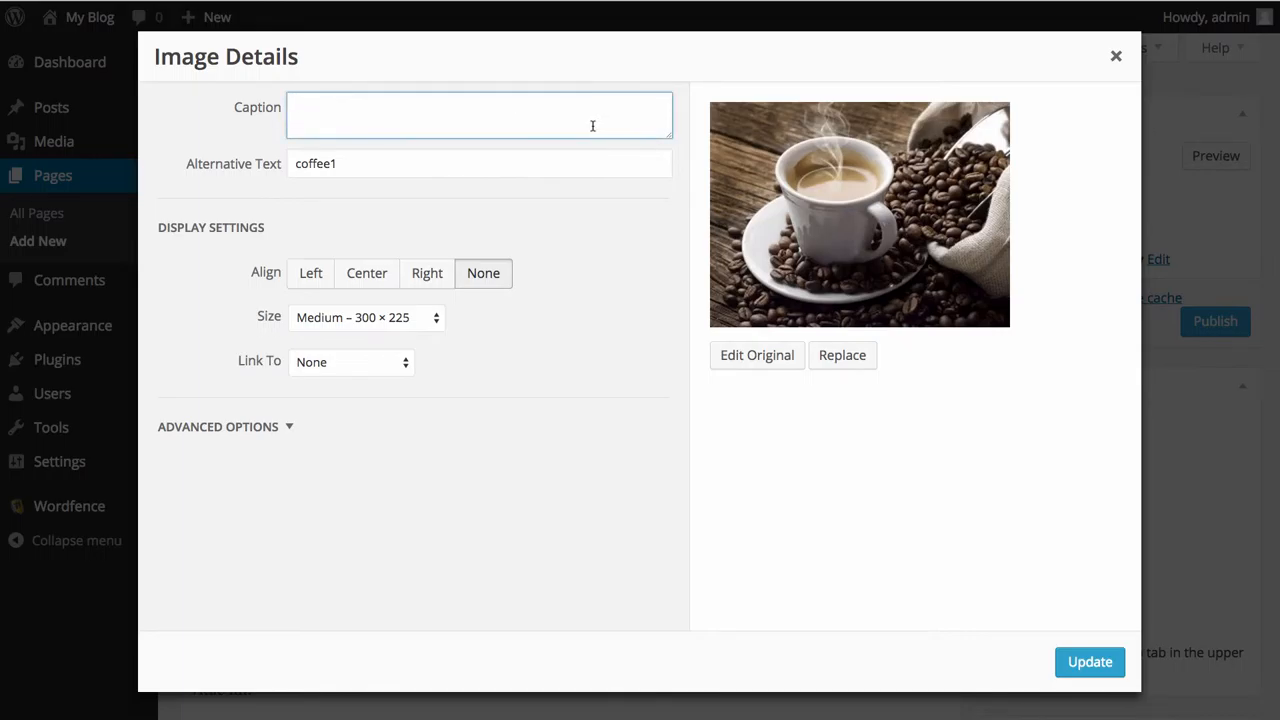
Add caption 'Coffee', change alt text from coffee1 to coffee, and update.
{"action": "type", "text": "Coffee"}
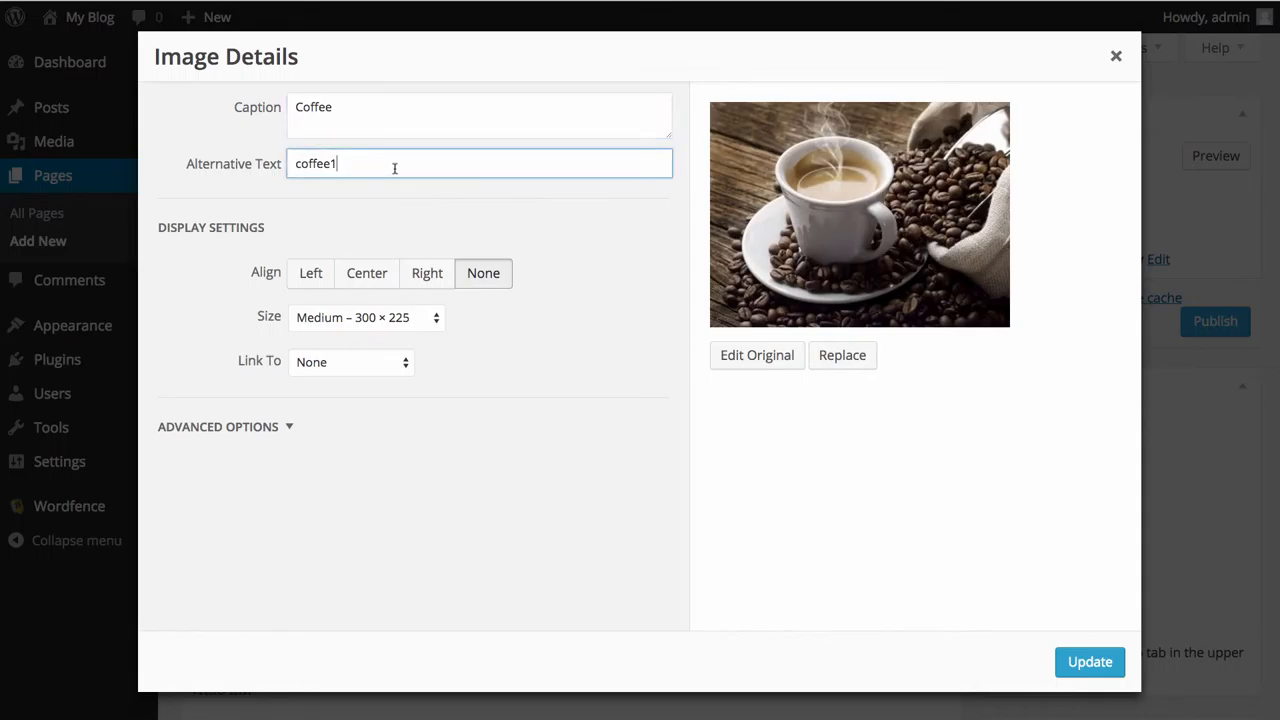
{"action": "key", "text": "Backspace"}
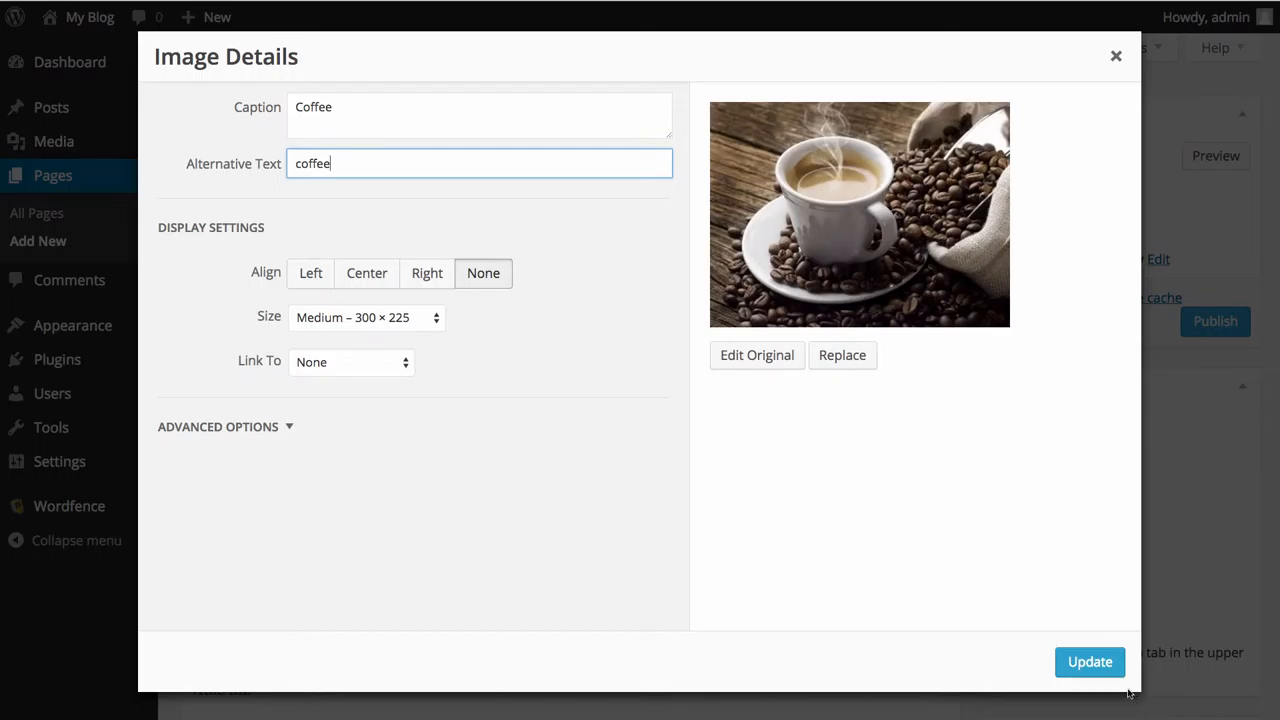
{"action": "left_click", "coordinate": [1089, 661]}
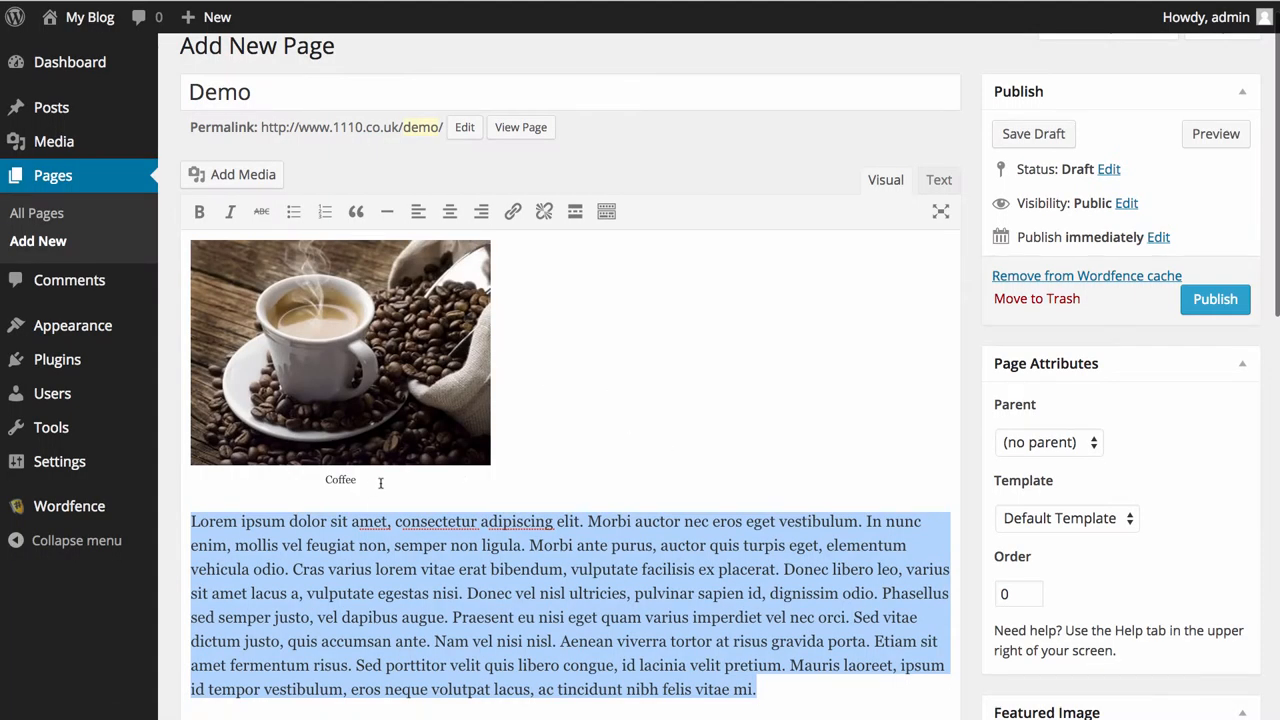
{"action": "mouse_move", "coordinate": [412, 477]}
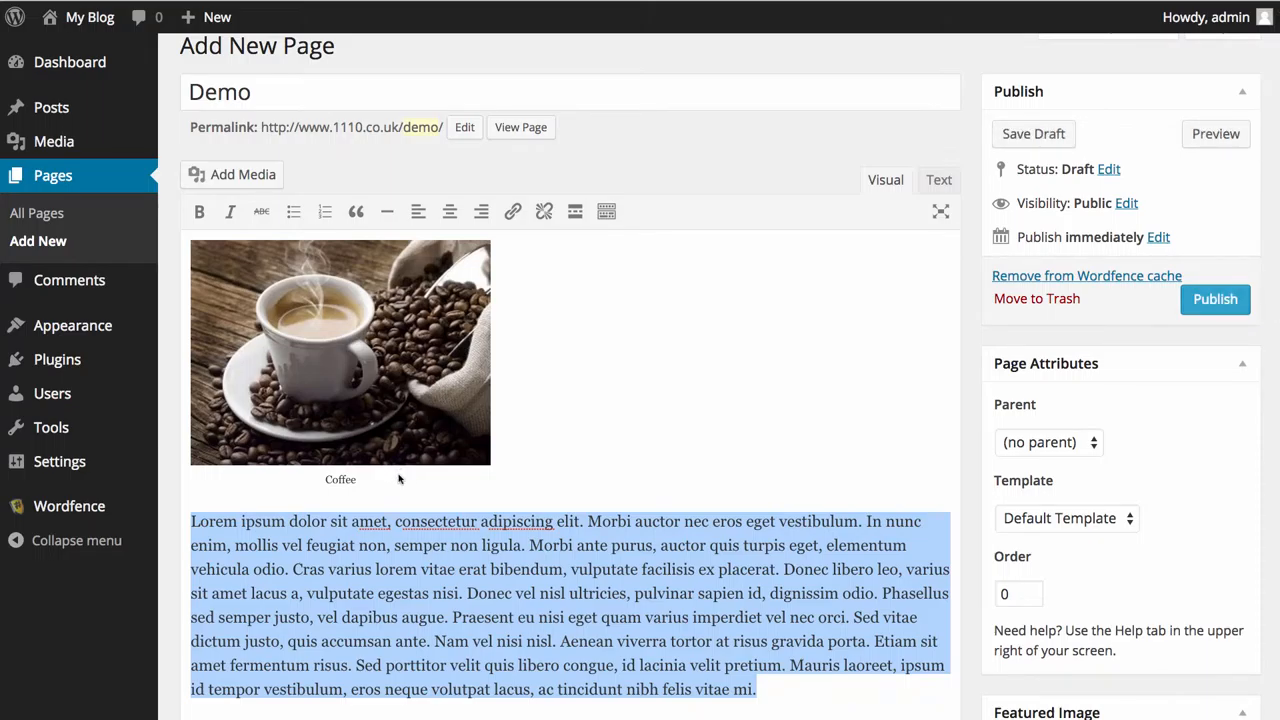
{"action": "mouse_move", "coordinate": [291, 347]}
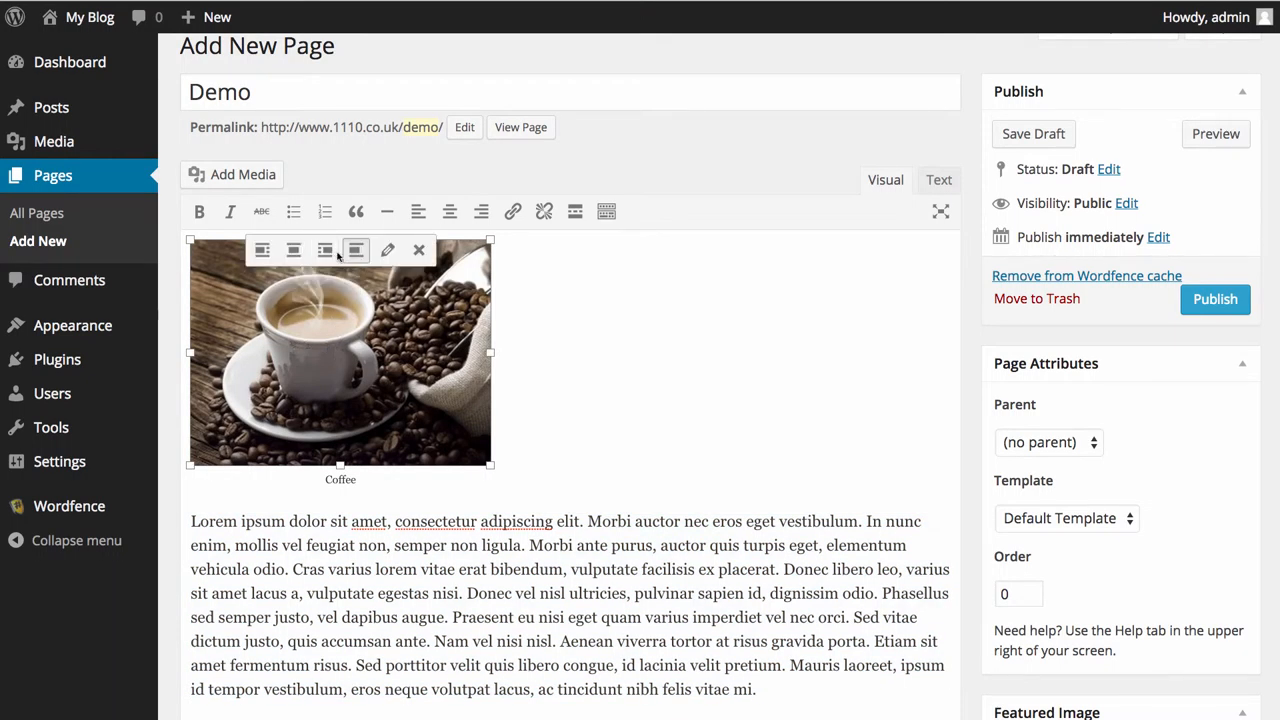
{"action": "mouse_move", "coordinate": [356, 250]}
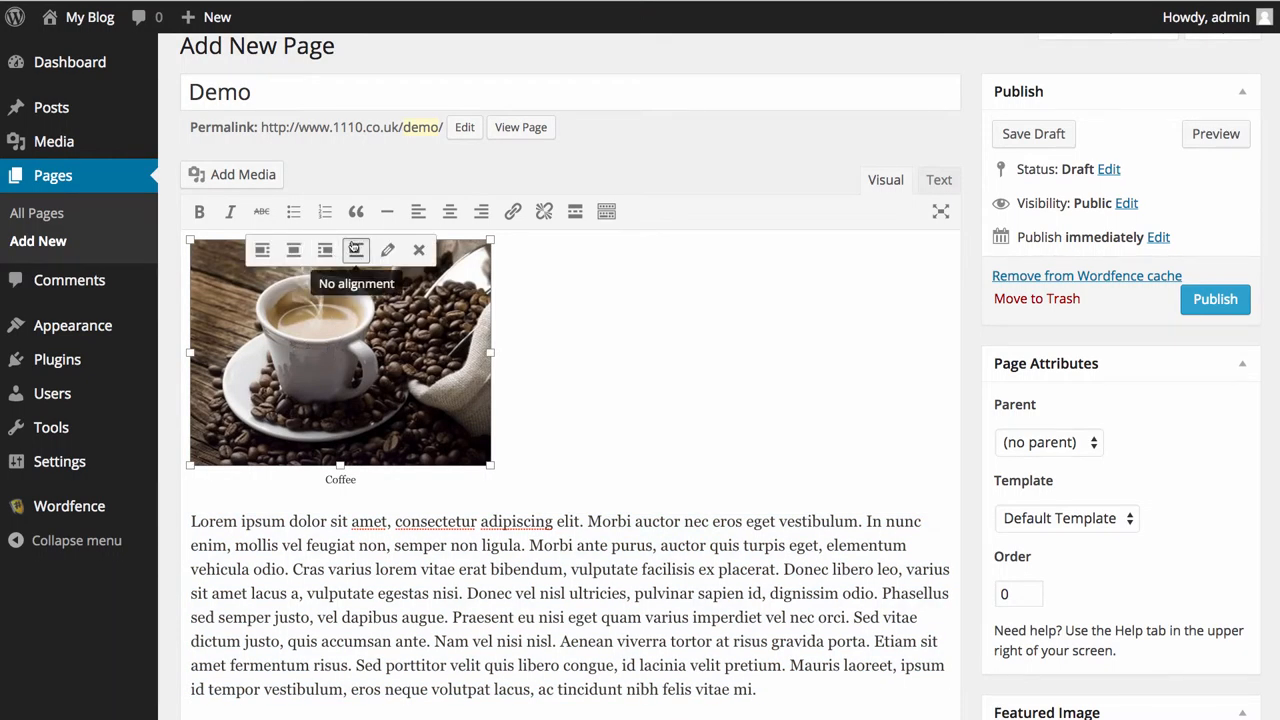
{"action": "mouse_move", "coordinate": [293, 250]}
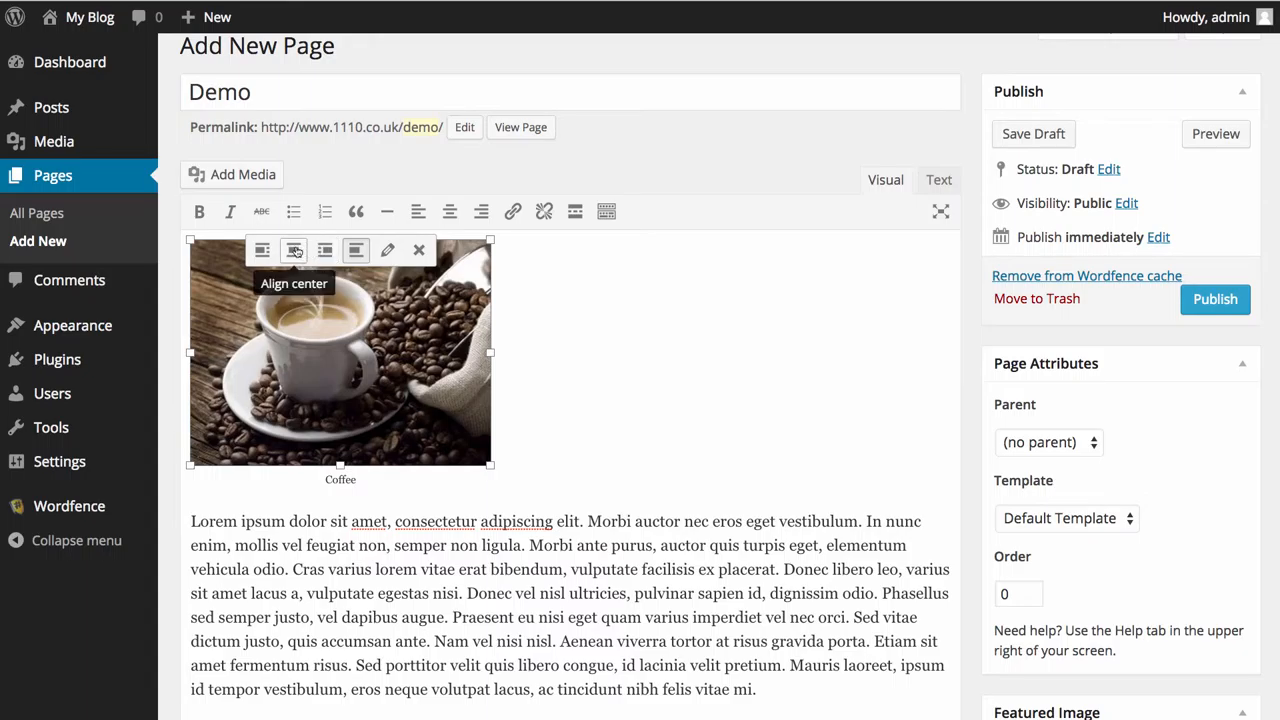
{"action": "mouse_move", "coordinate": [262, 250]}
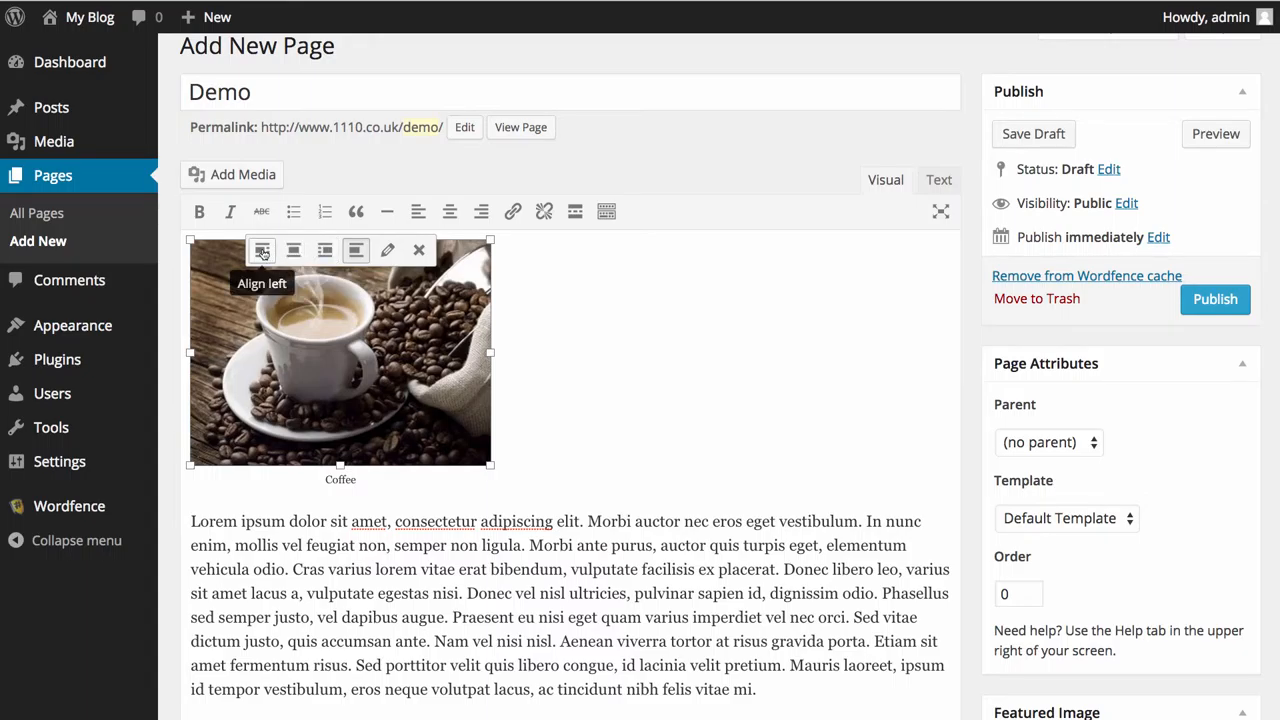
Try left and right alignment on the coffee image, settling on Align left.
{"action": "left_click", "coordinate": [262, 250]}
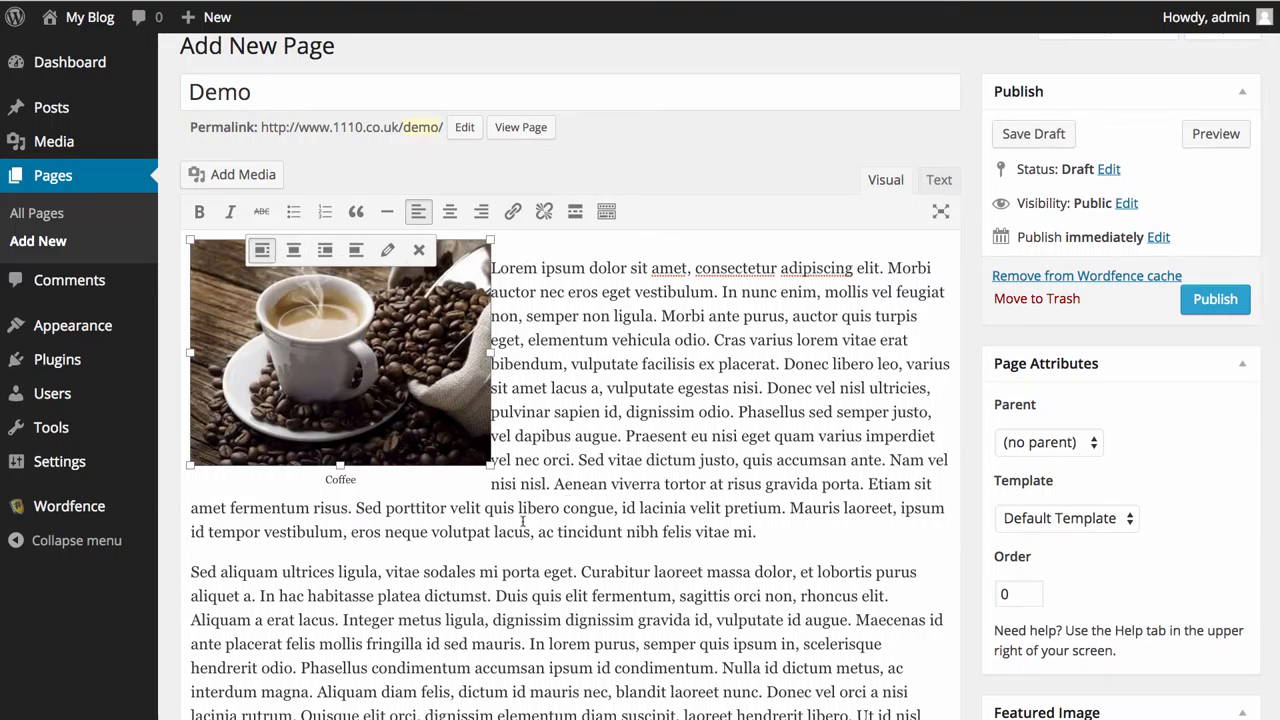
{"action": "mouse_move", "coordinate": [293, 249]}
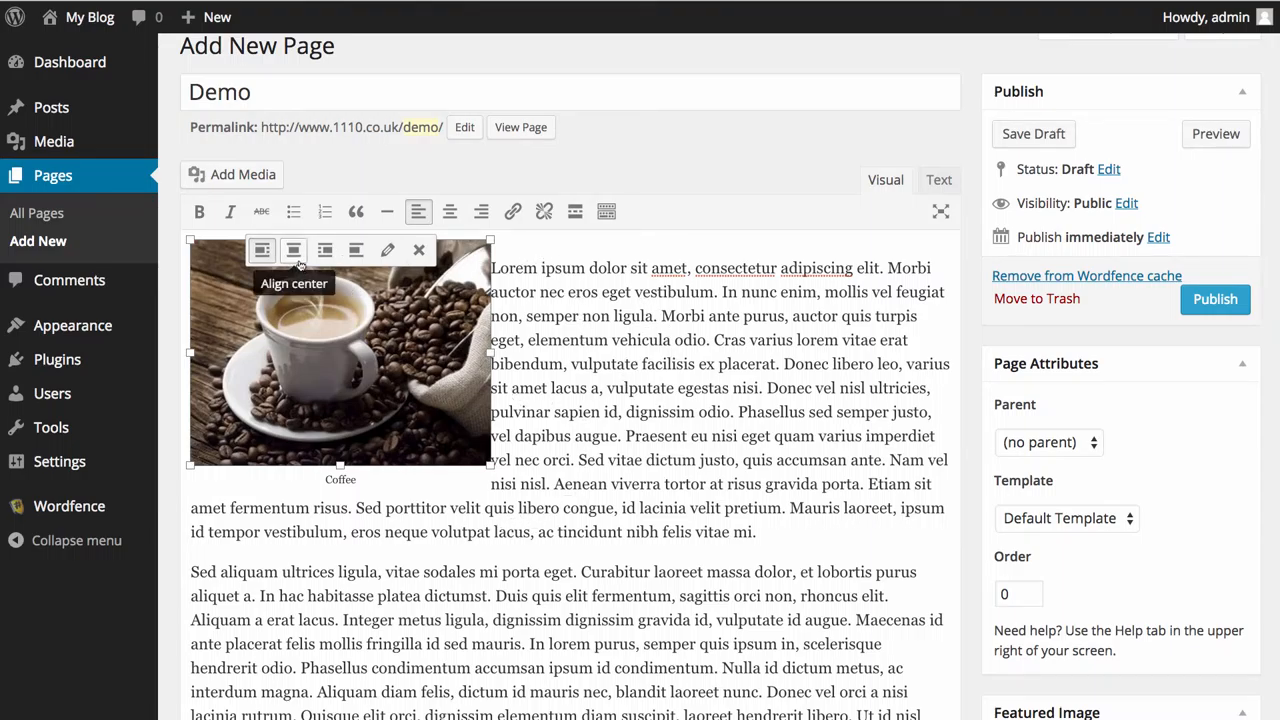
{"action": "left_click", "coordinate": [293, 250]}
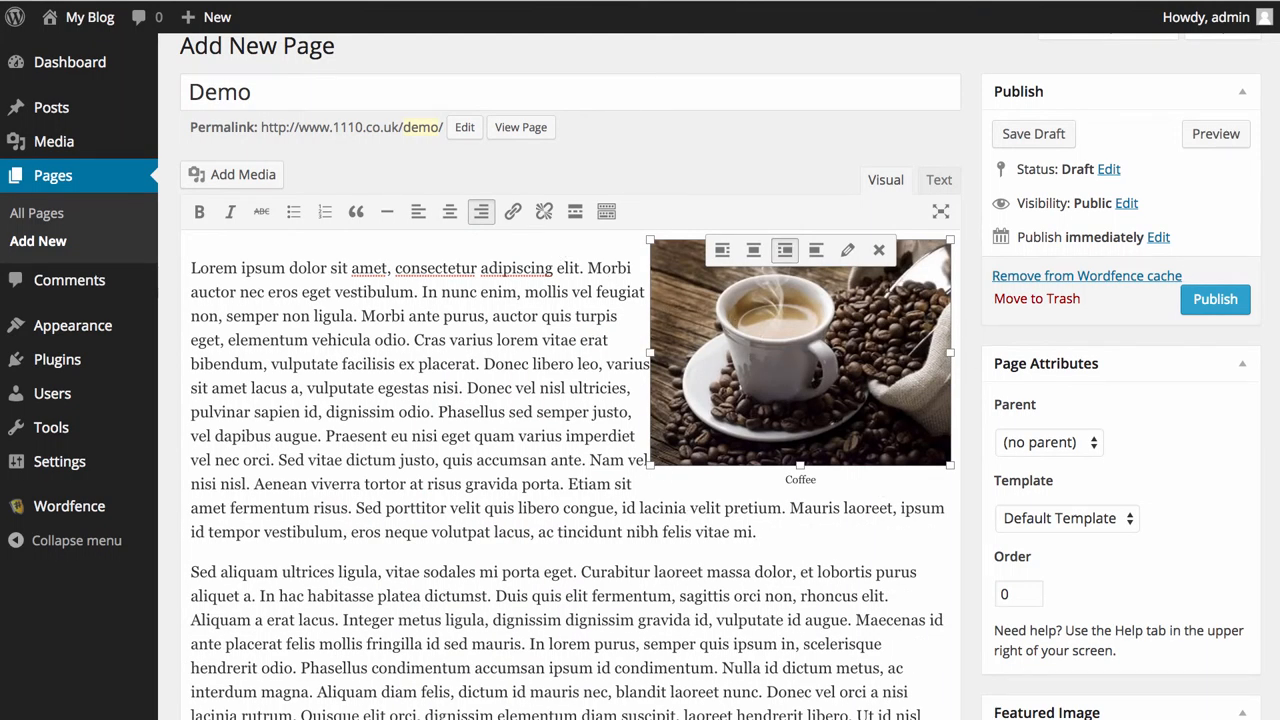
{"action": "mouse_move", "coordinate": [722, 249]}
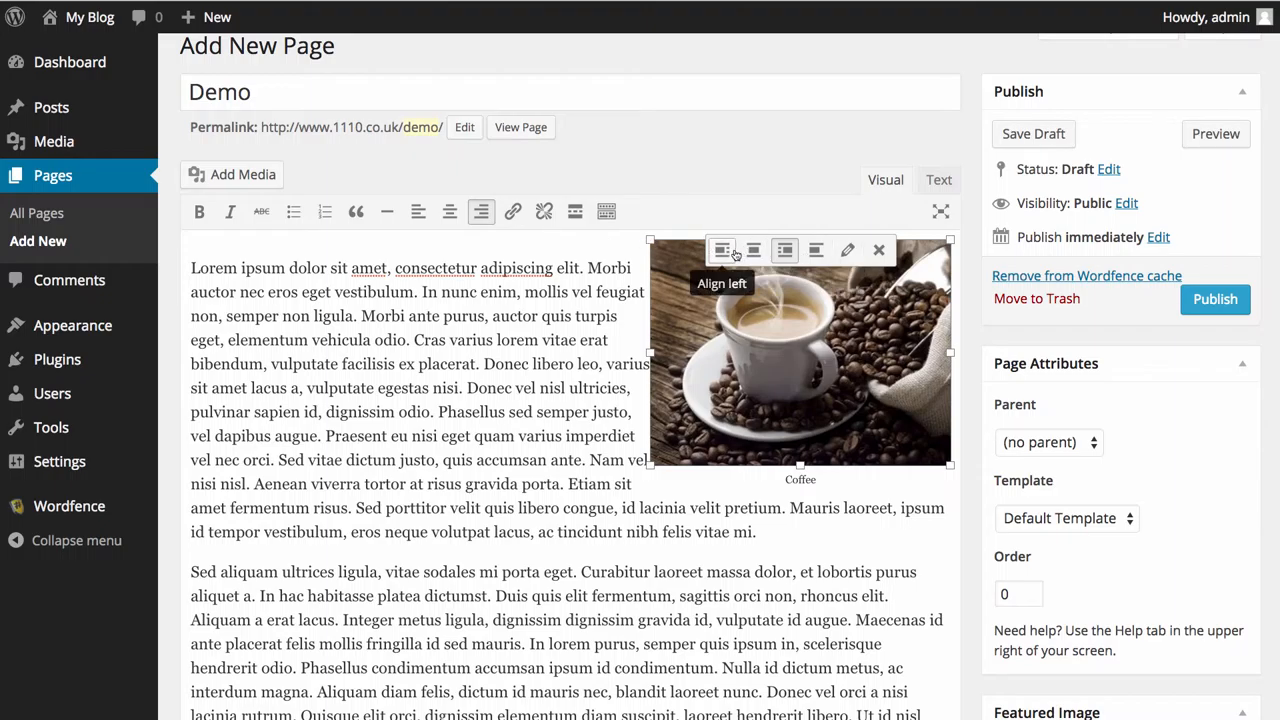
{"action": "left_click", "coordinate": [722, 250]}
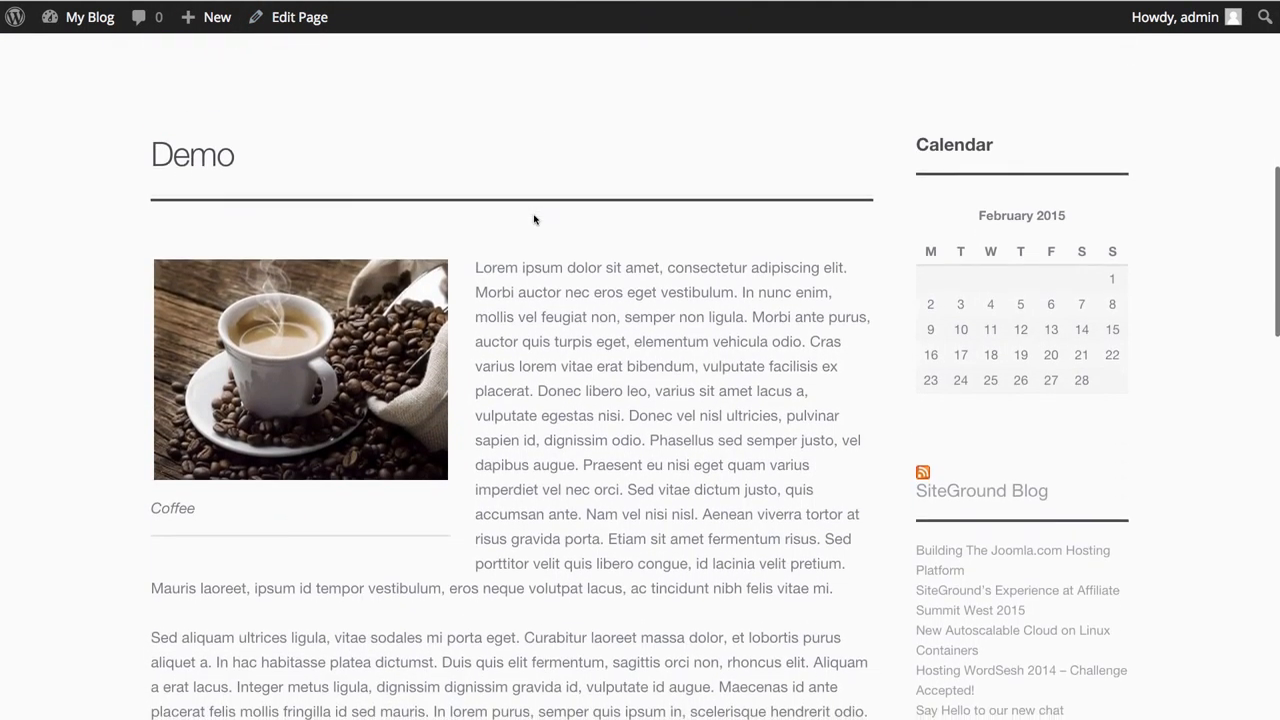
Scroll the Demo preview to check the captioned left-aligned image and wrapped text.
{"action": "scroll", "scroll_direction": "down", "scroll_amount": 3}
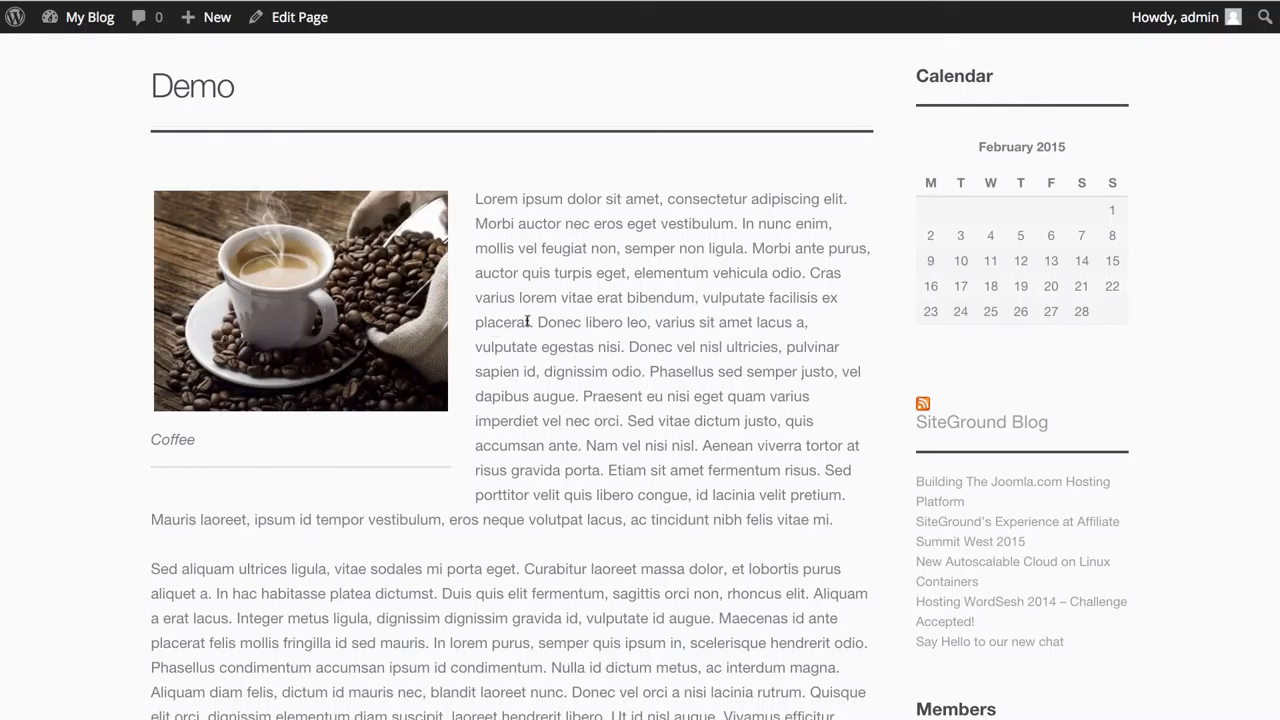
{"action": "scroll", "scroll_direction": "down", "scroll_amount": 3}
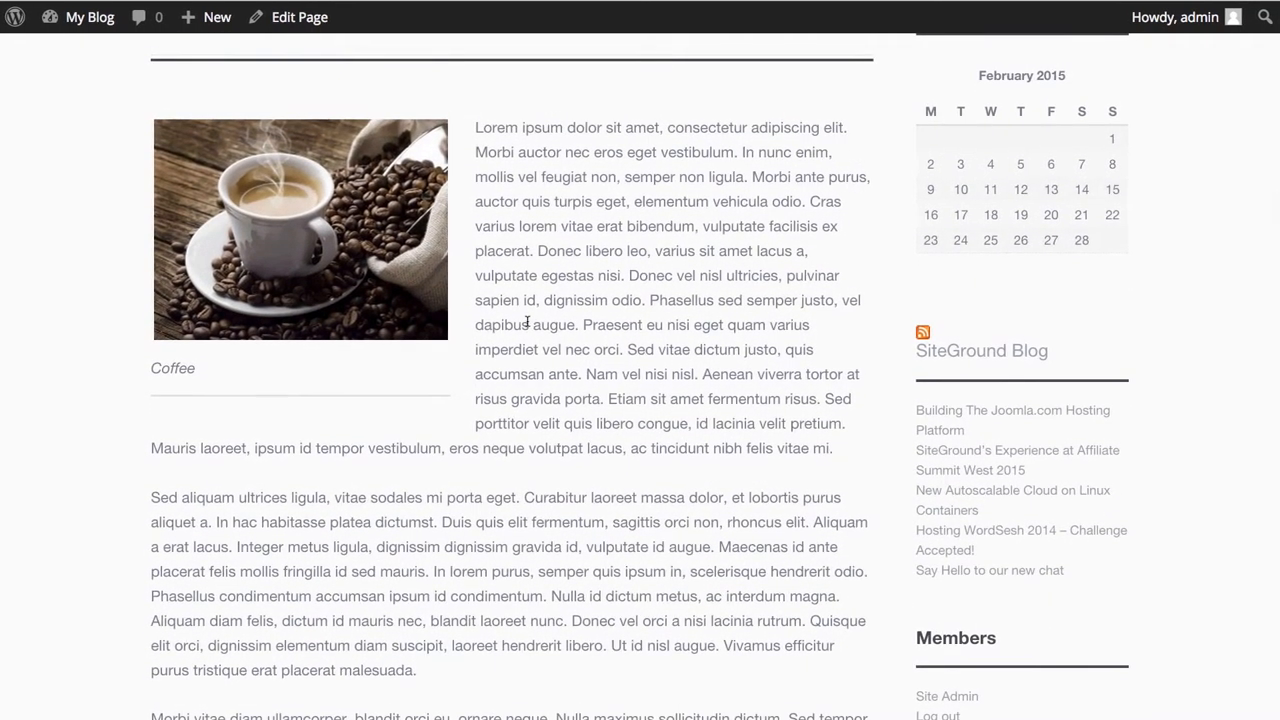